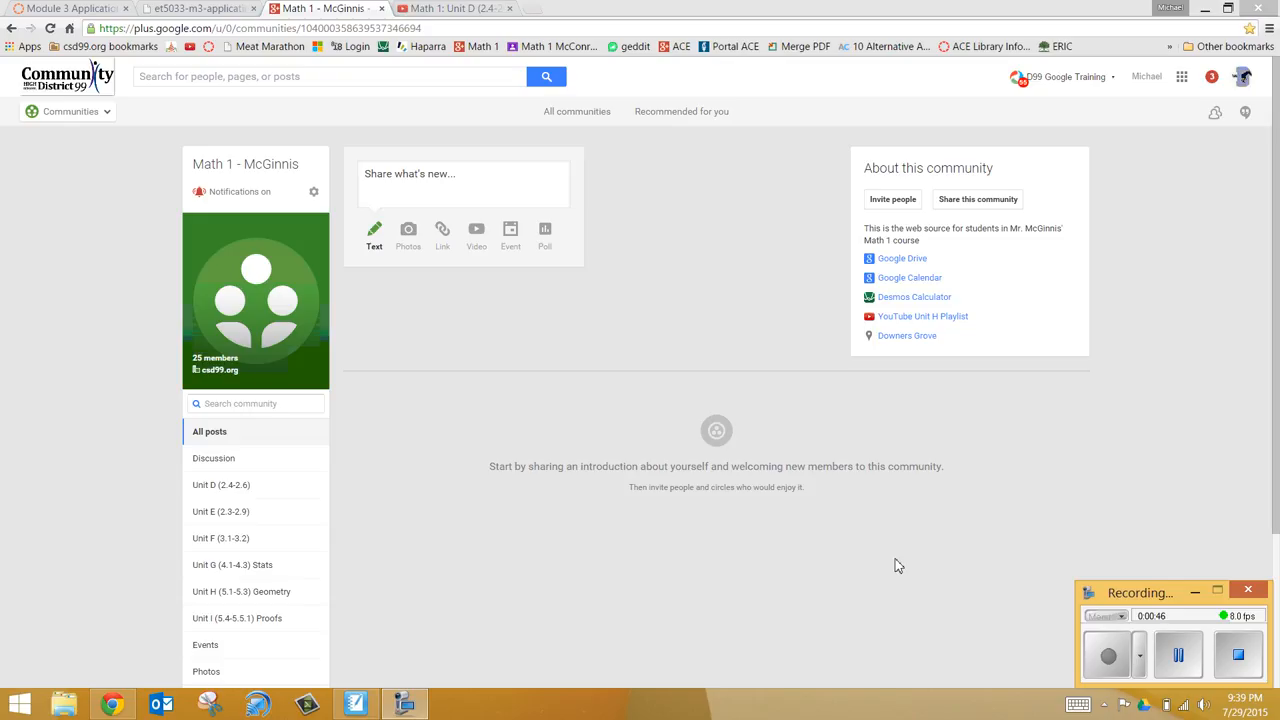
mouse_move(944, 550)
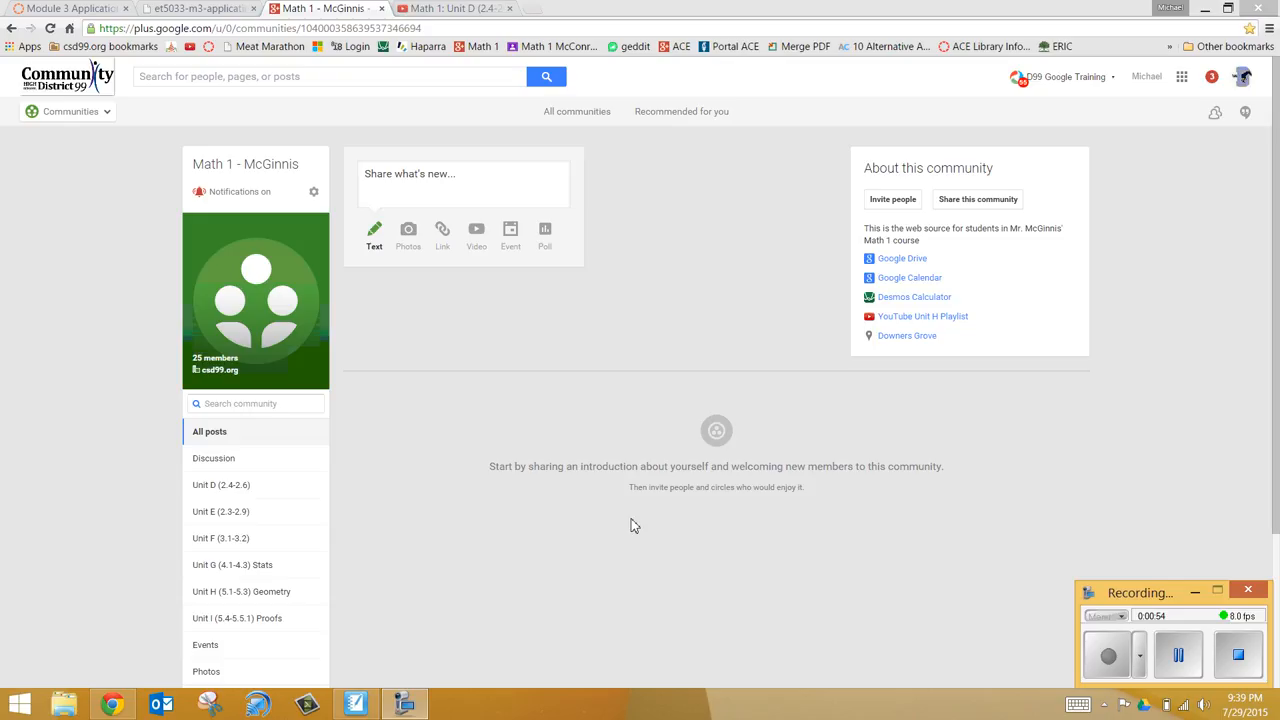
mouse_move(870, 368)
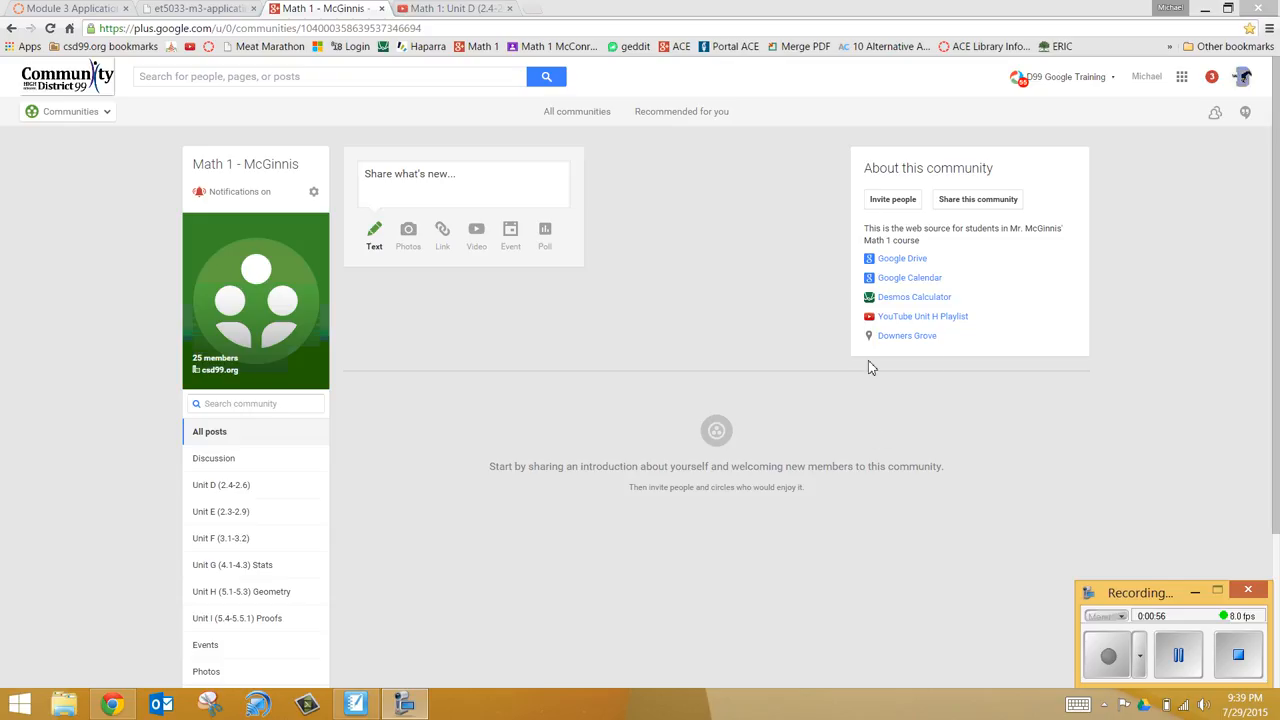
mouse_move(904, 358)
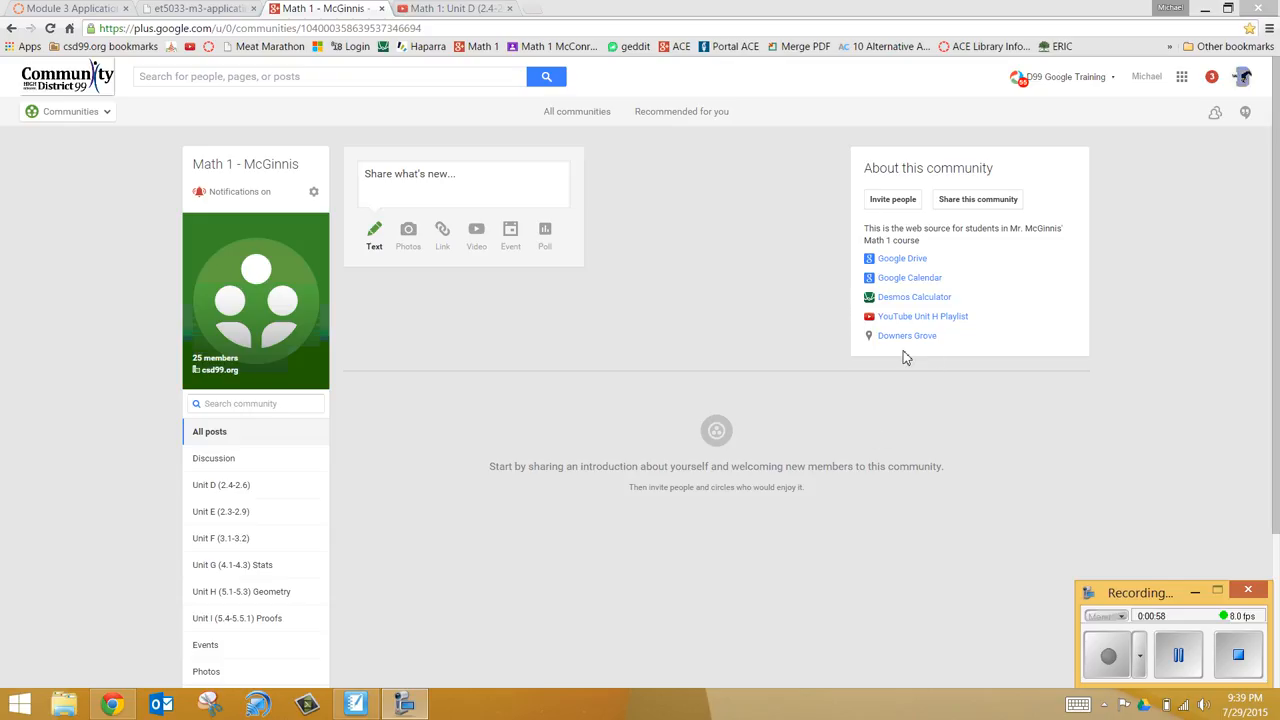
mouse_move(1020, 316)
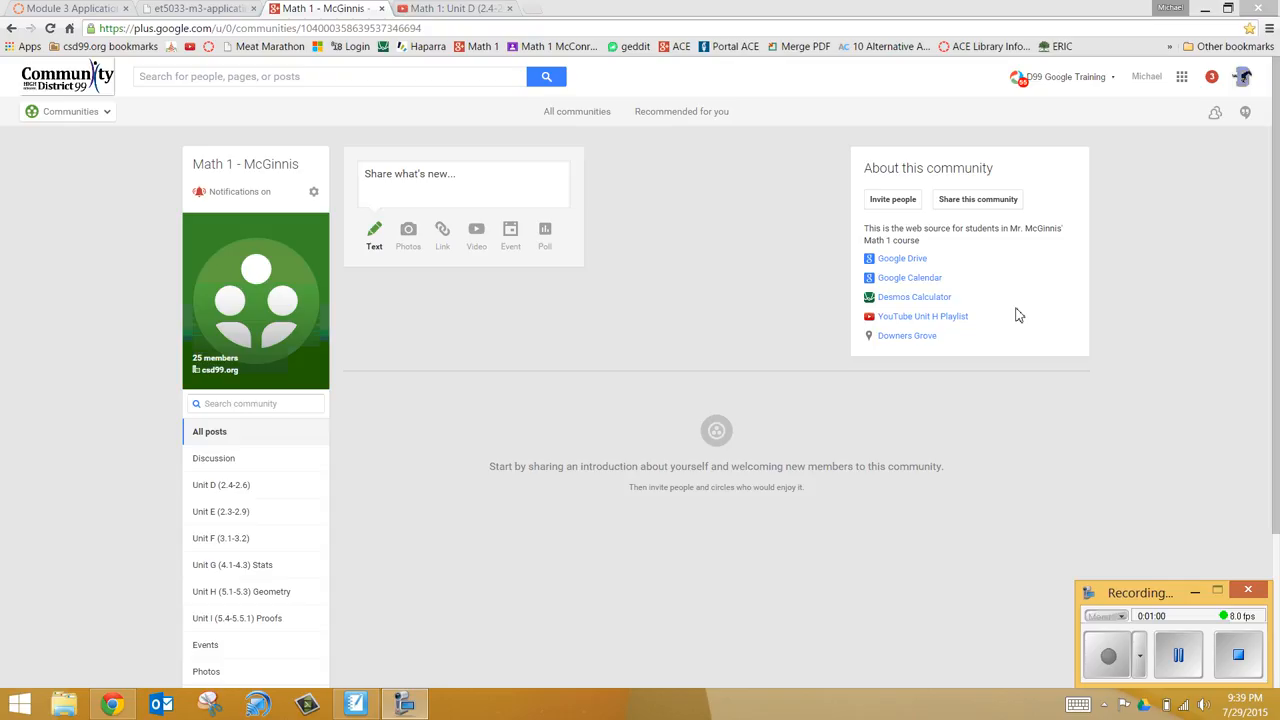
mouse_move(902, 258)
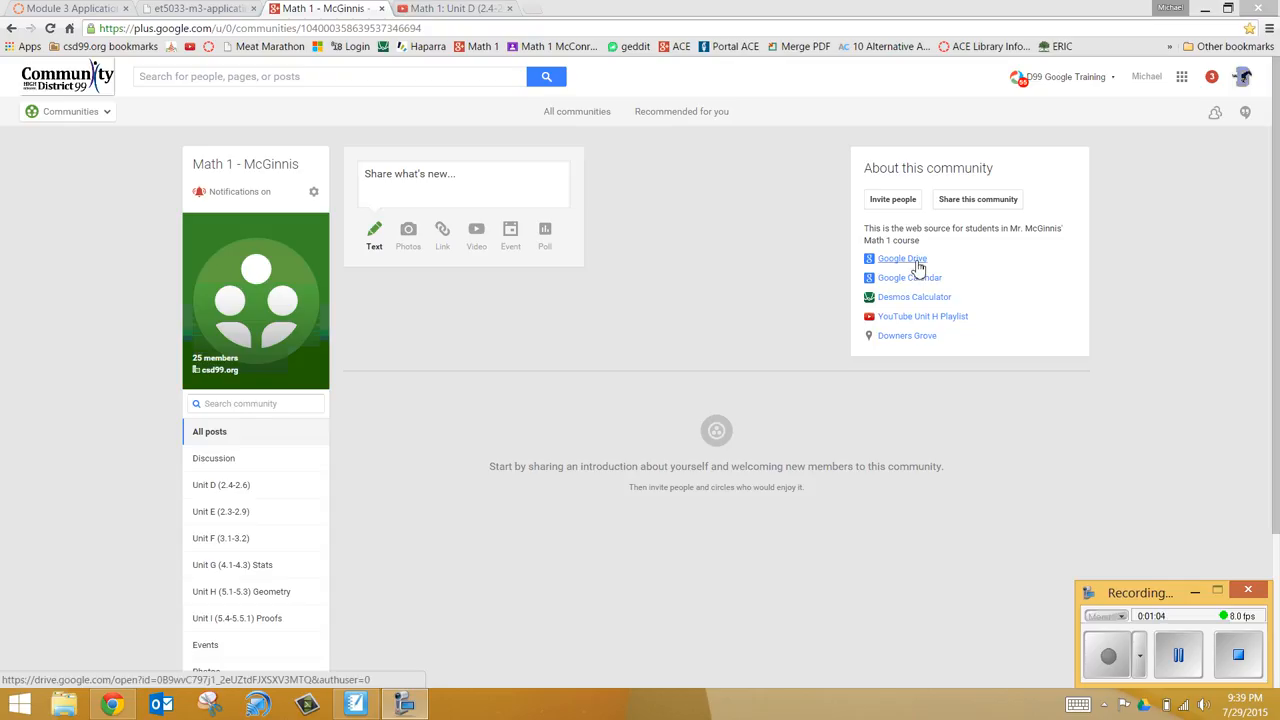
Follow the community's Google Drive link and go into the Unit A (1.1-1.2) folder of Math 1 Shared.
left_click(902, 258)
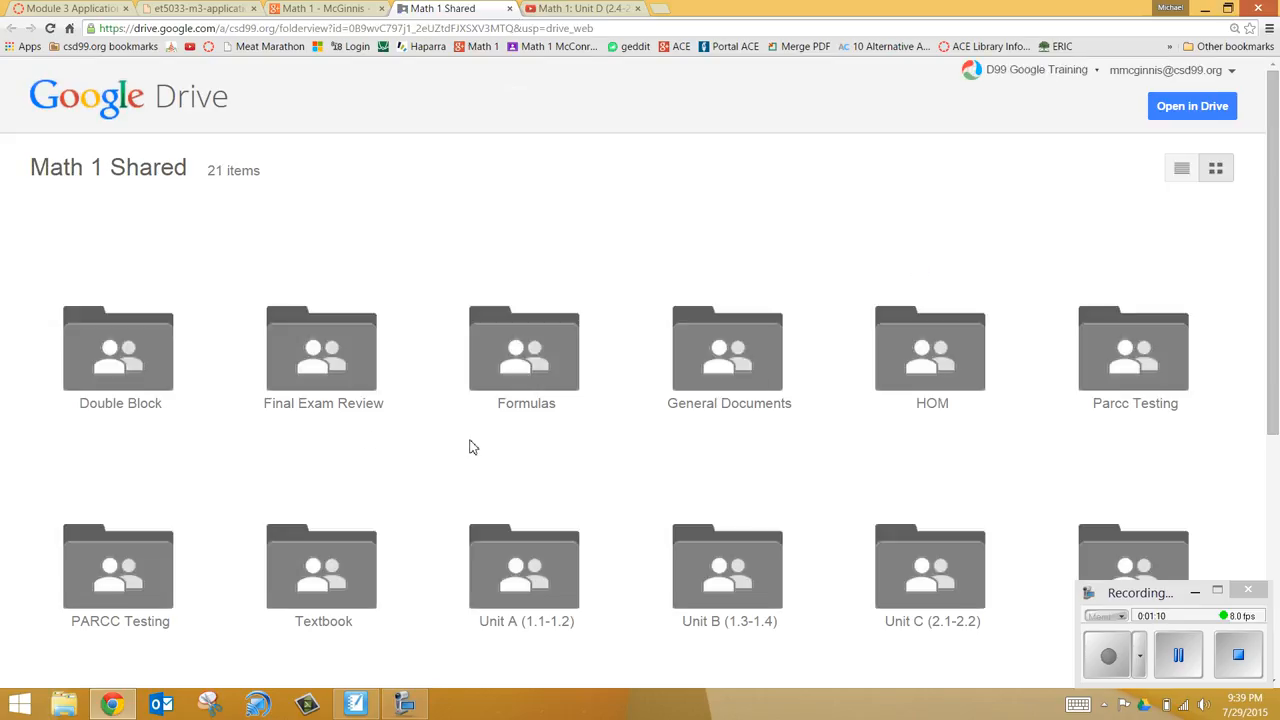
mouse_move(444, 644)
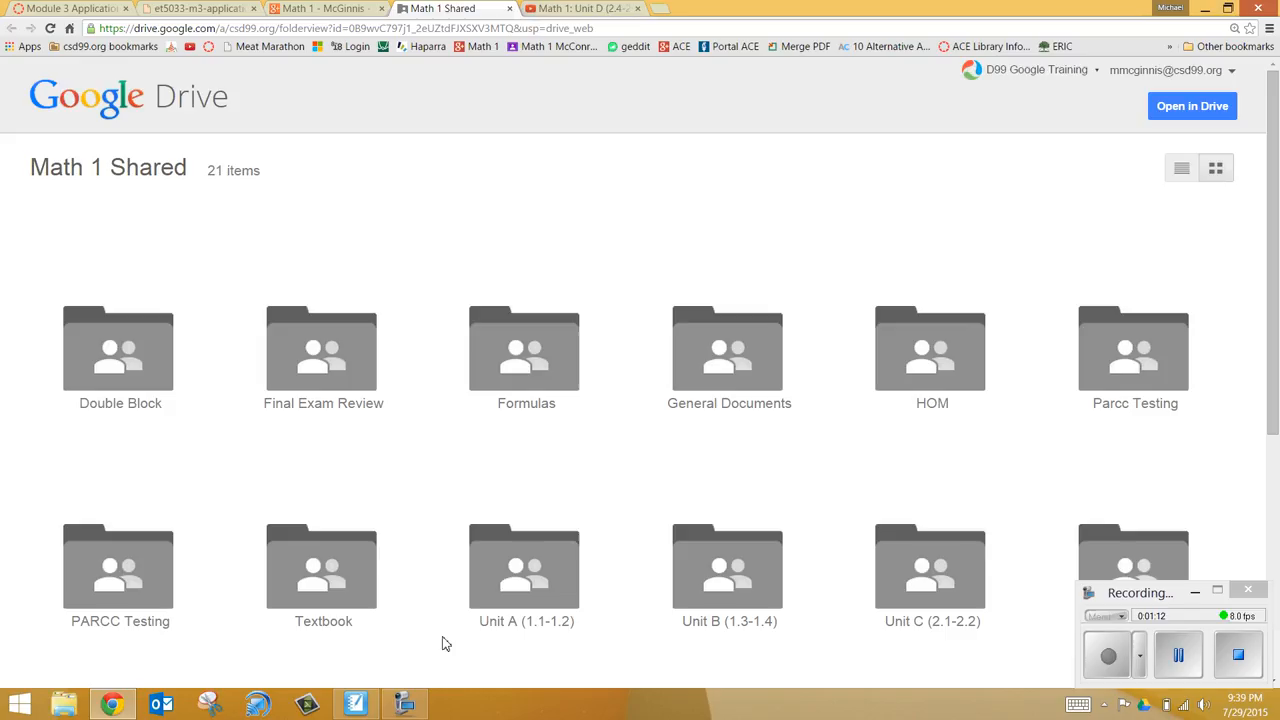
mouse_move(730, 644)
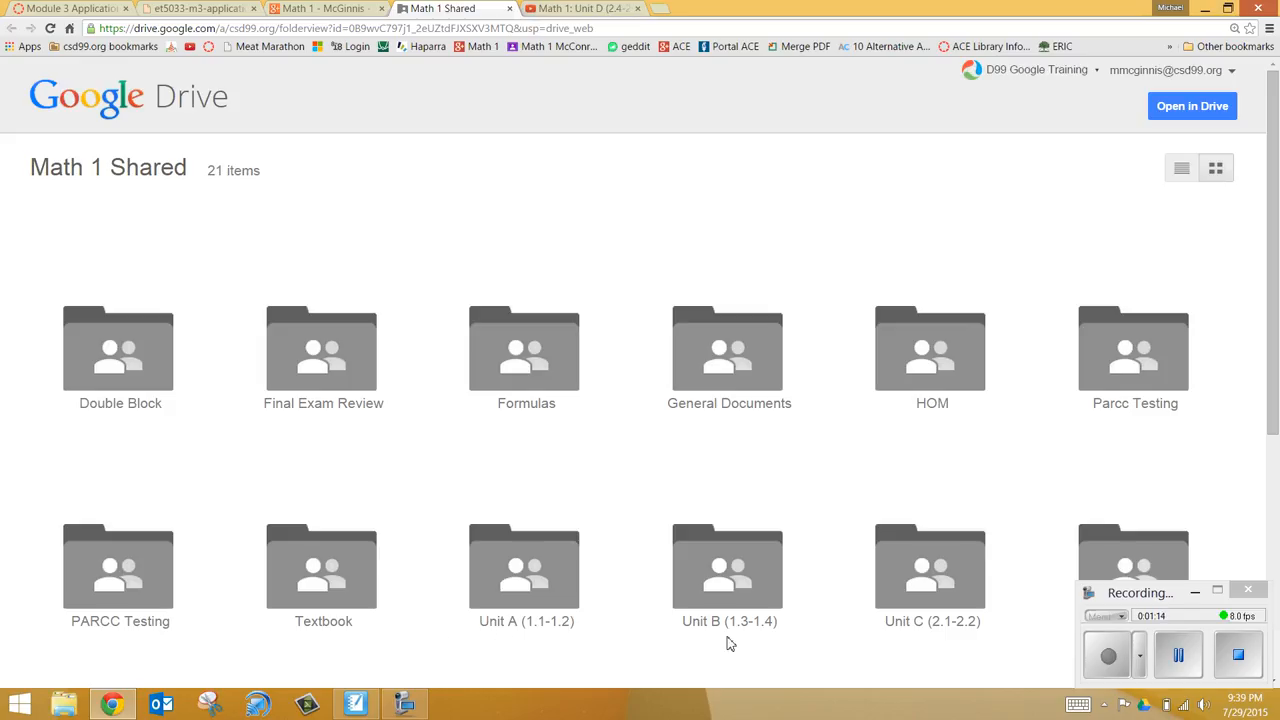
left_click(526, 570)
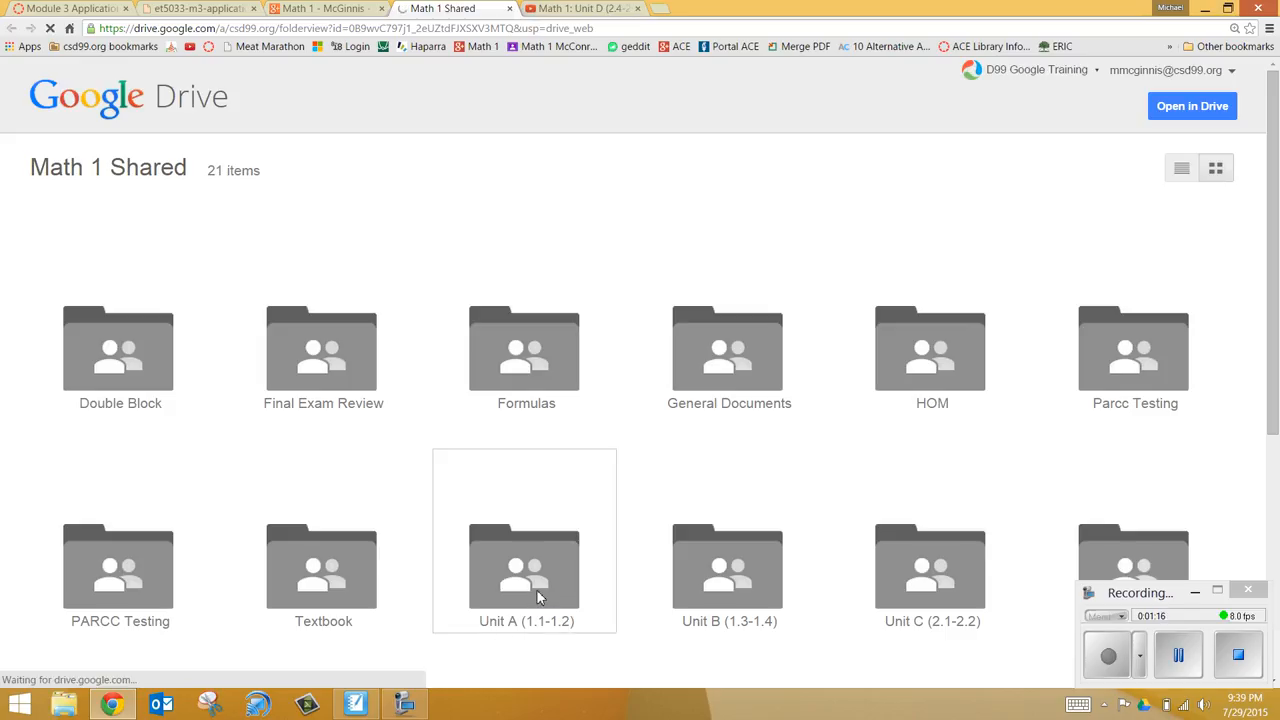
double_click(524, 568)
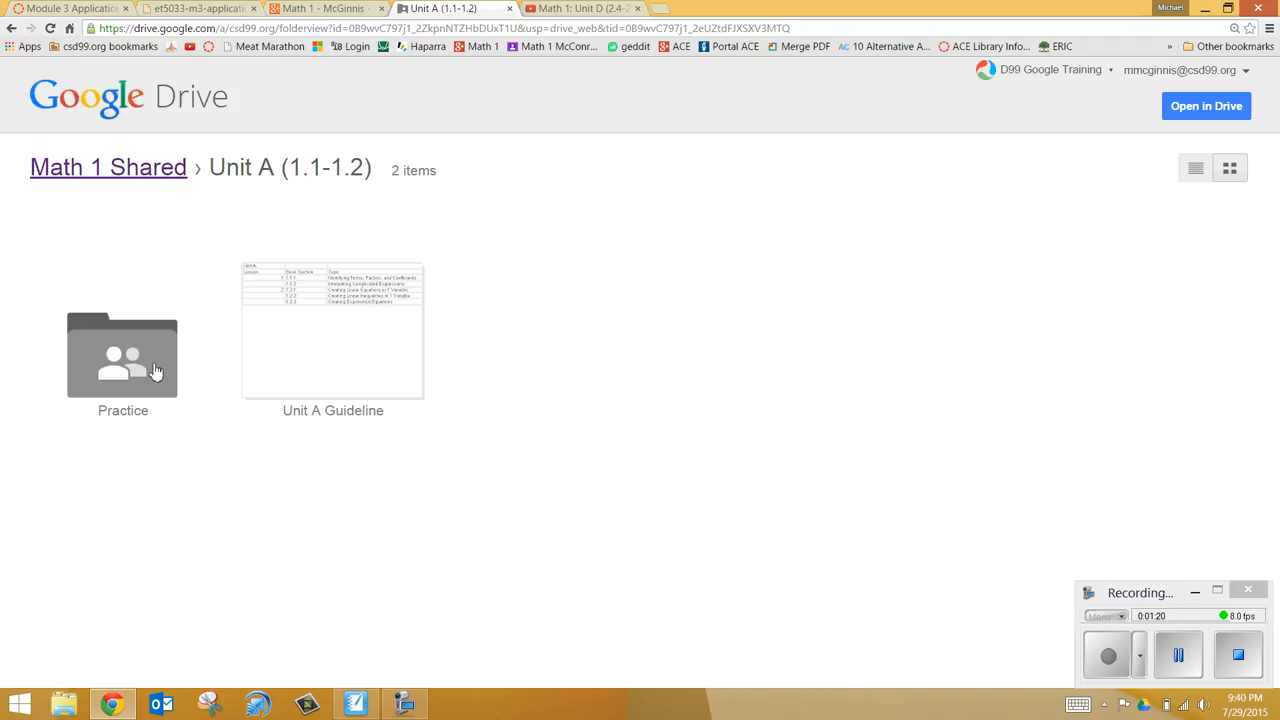
mouse_move(424, 76)
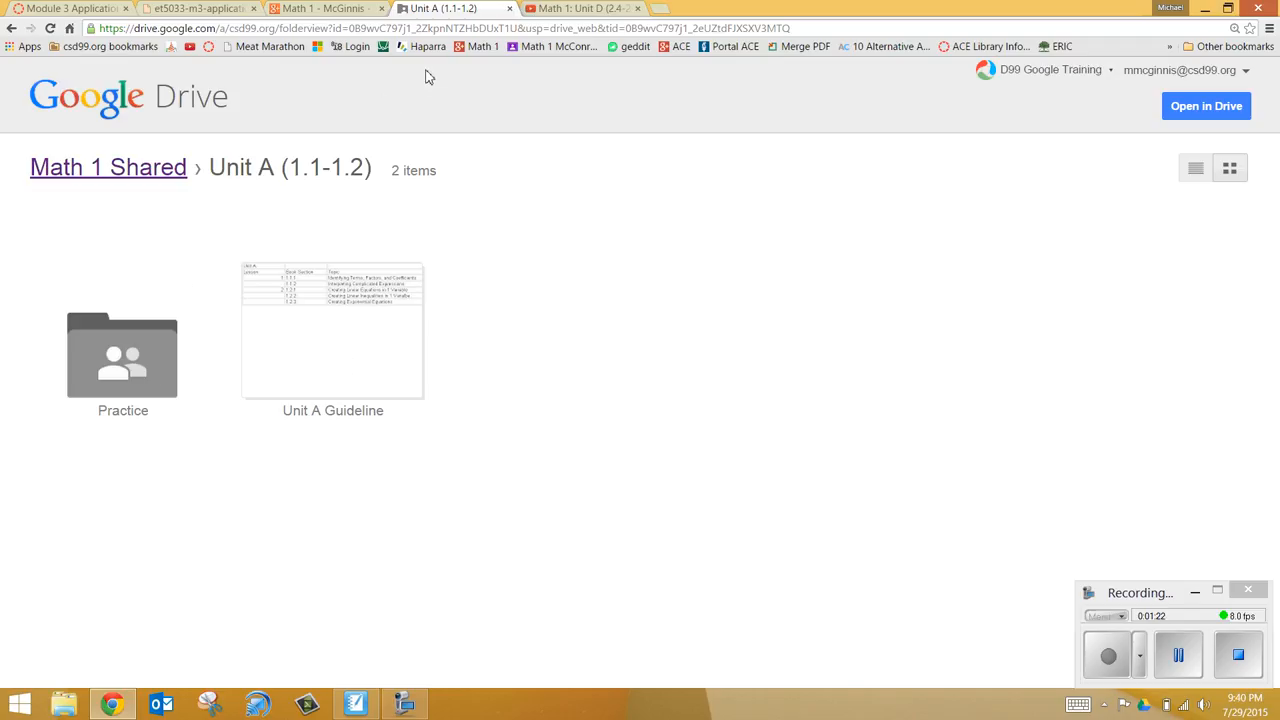
Return to the Math 1 - McGinnis community page with its resource links.
left_click(320, 8)
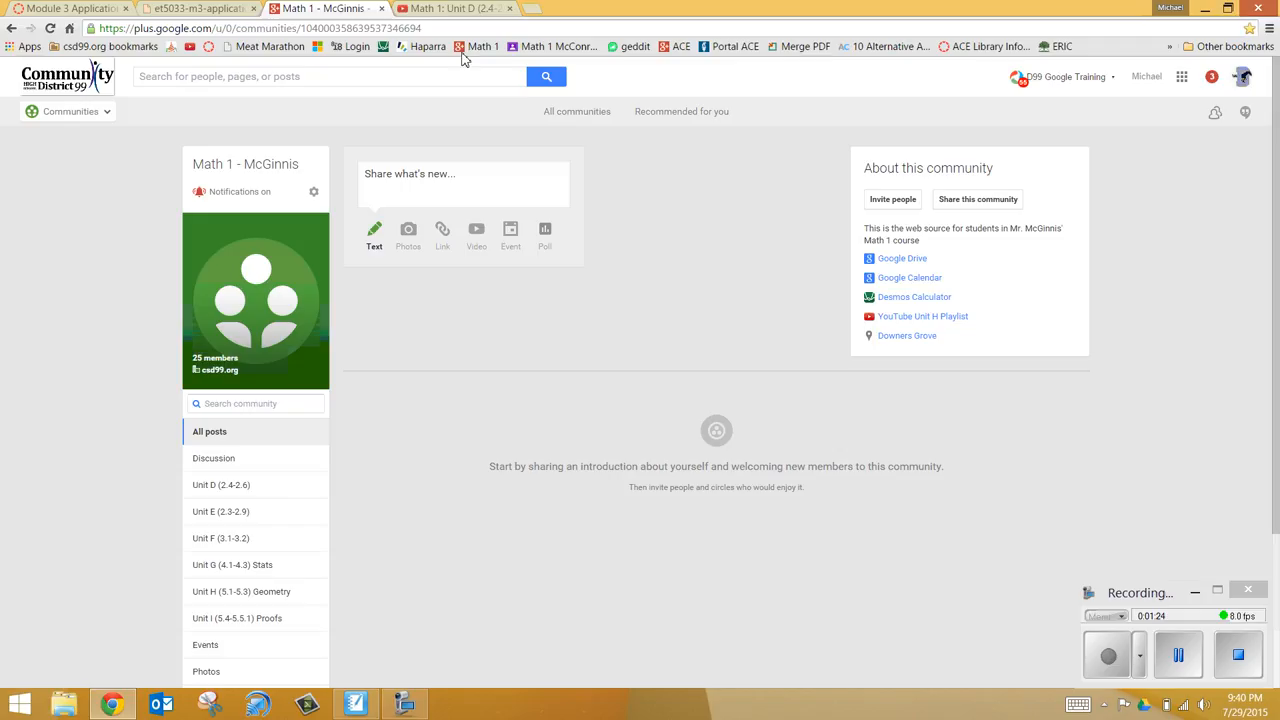
mouse_move(920, 168)
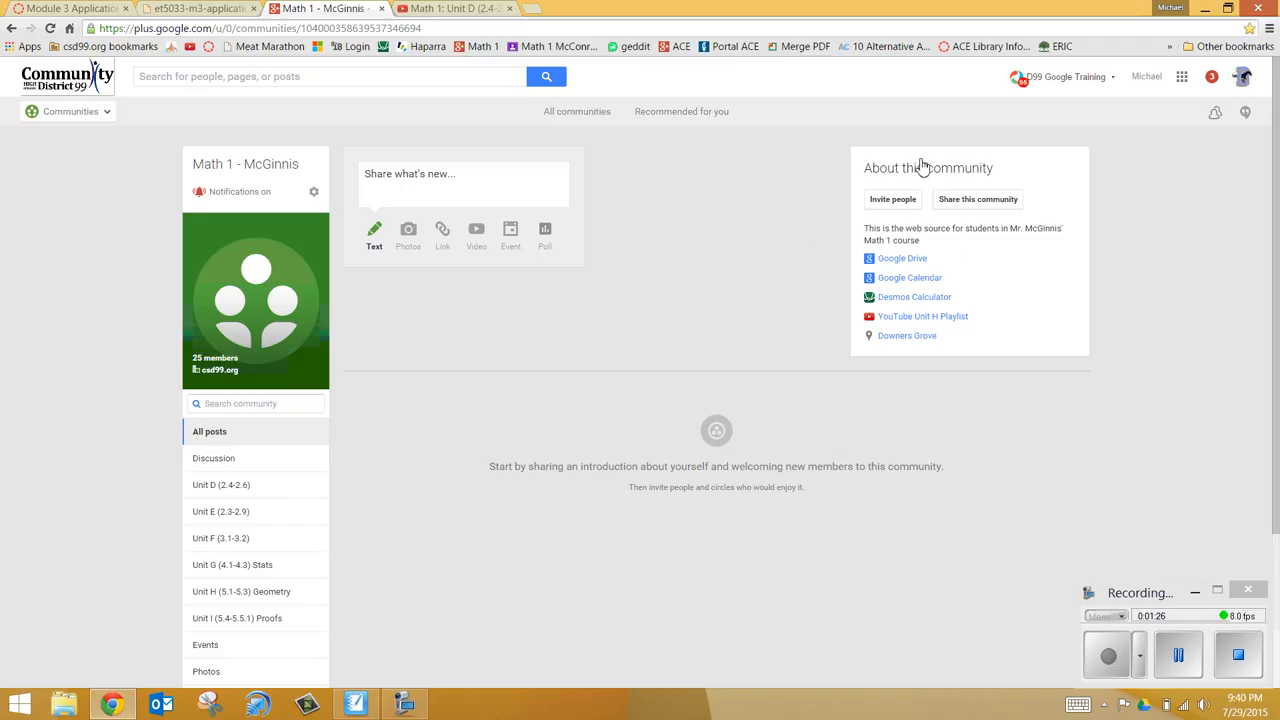
mouse_move(920, 378)
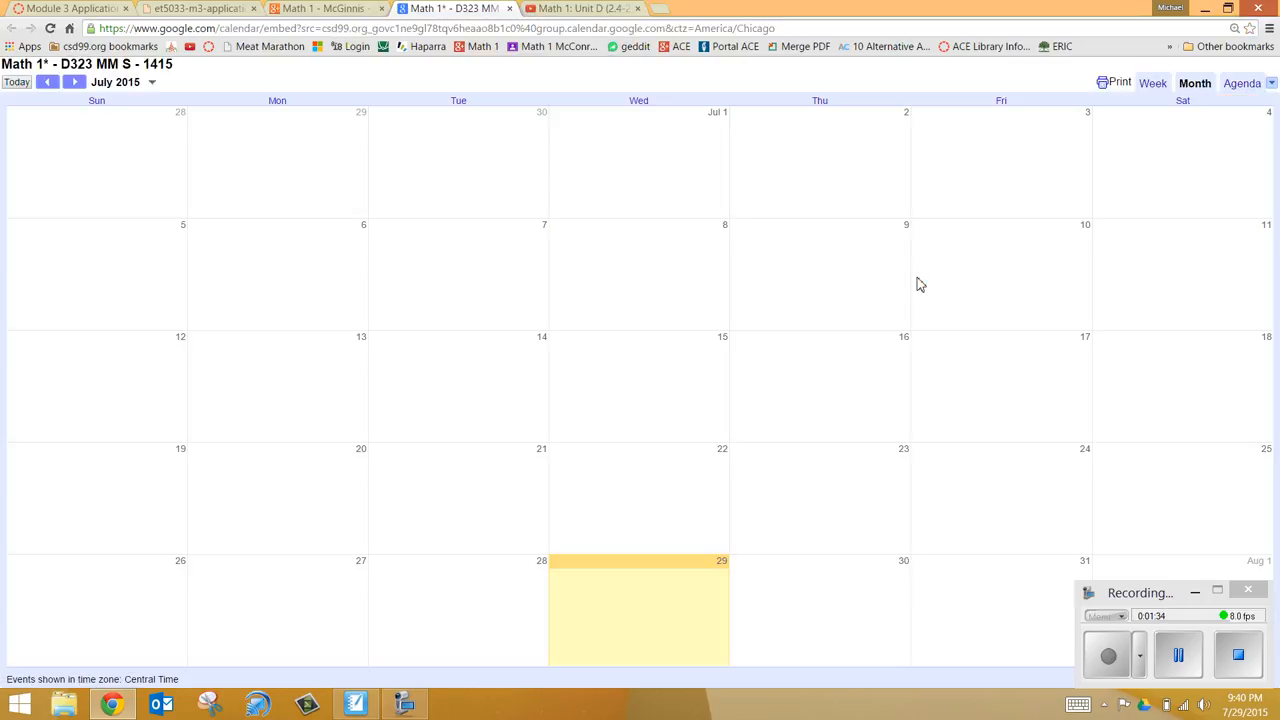
mouse_move(228, 384)
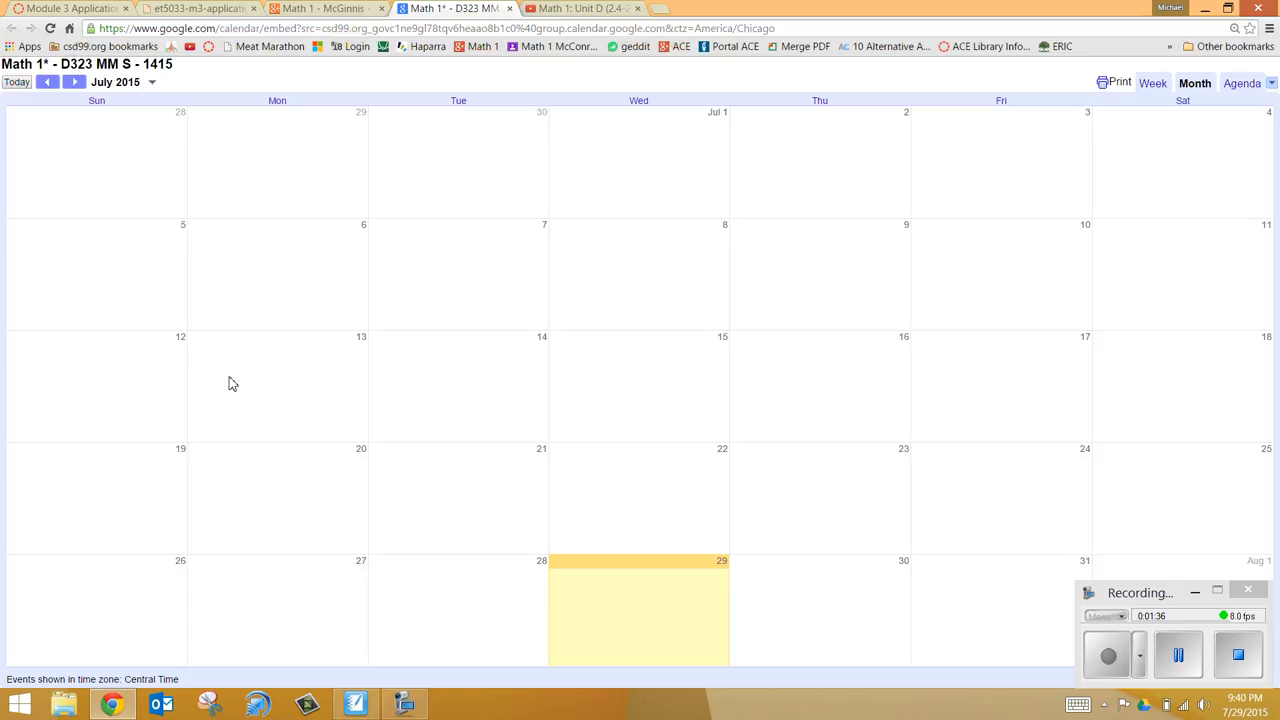
mouse_move(564, 492)
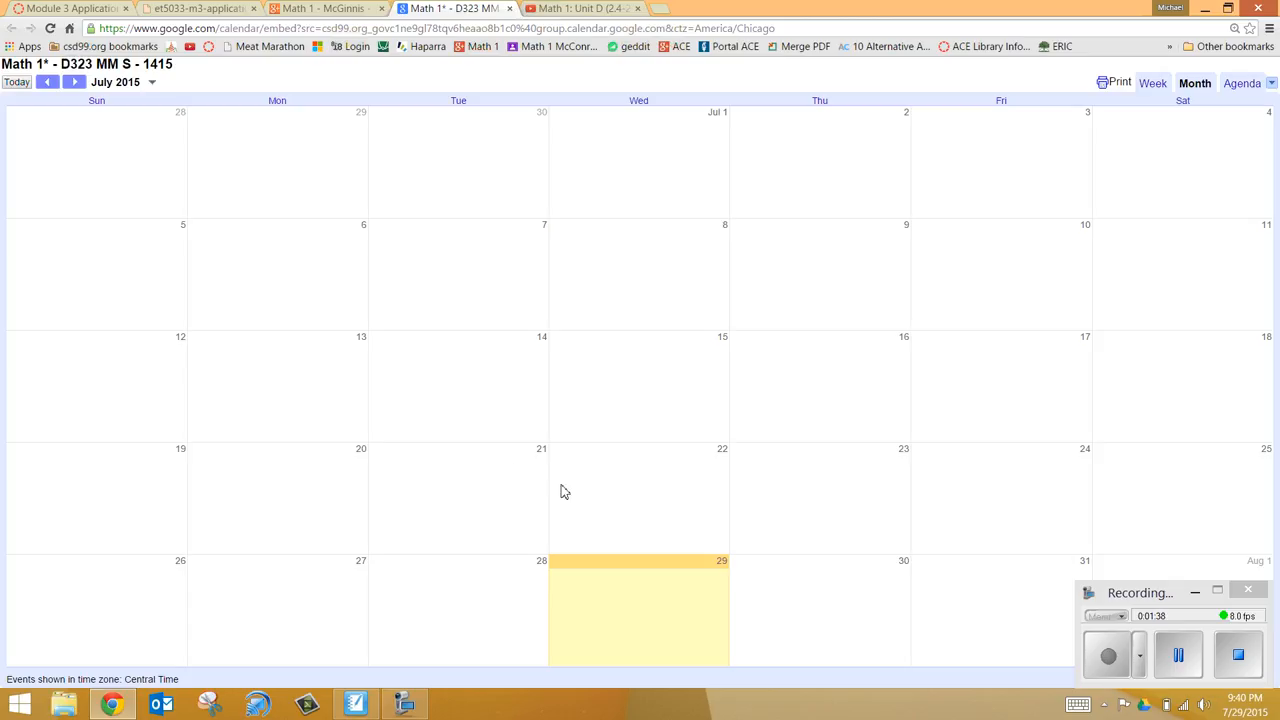
mouse_move(580, 462)
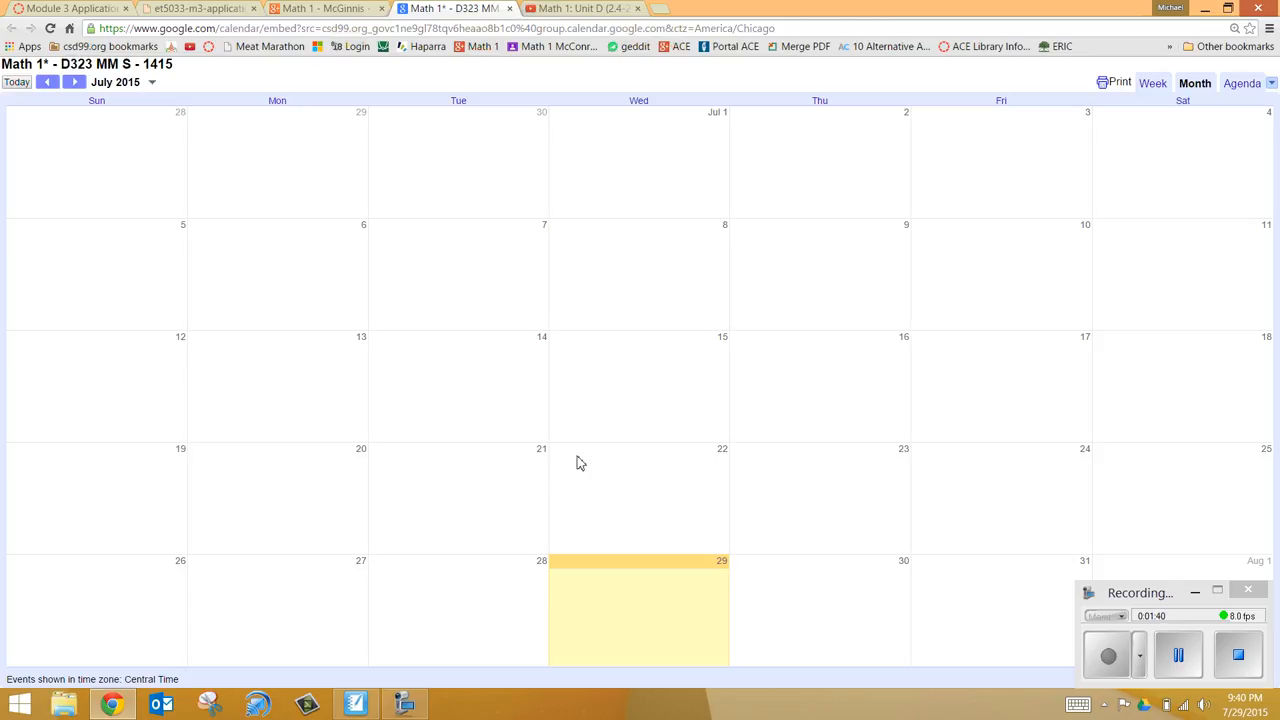
Return to the Math 1 community page and follow its Desmos Calculator link.
left_click(320, 8)
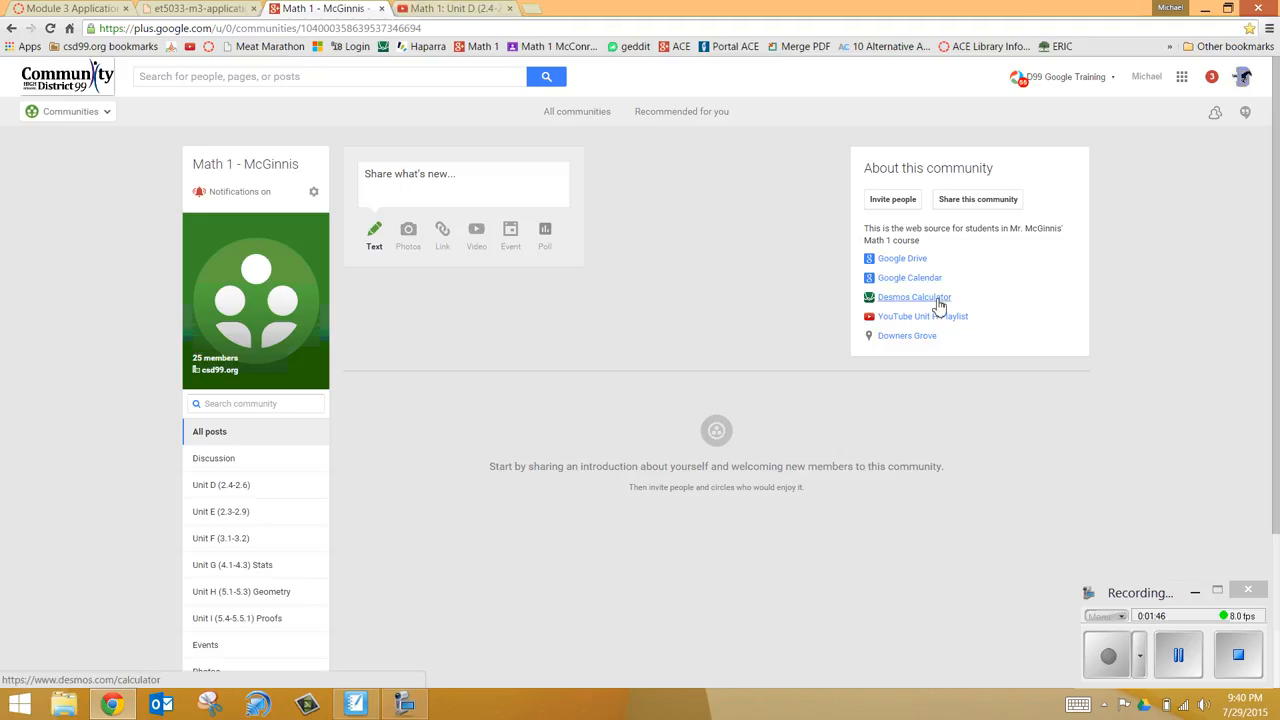
mouse_move(930, 308)
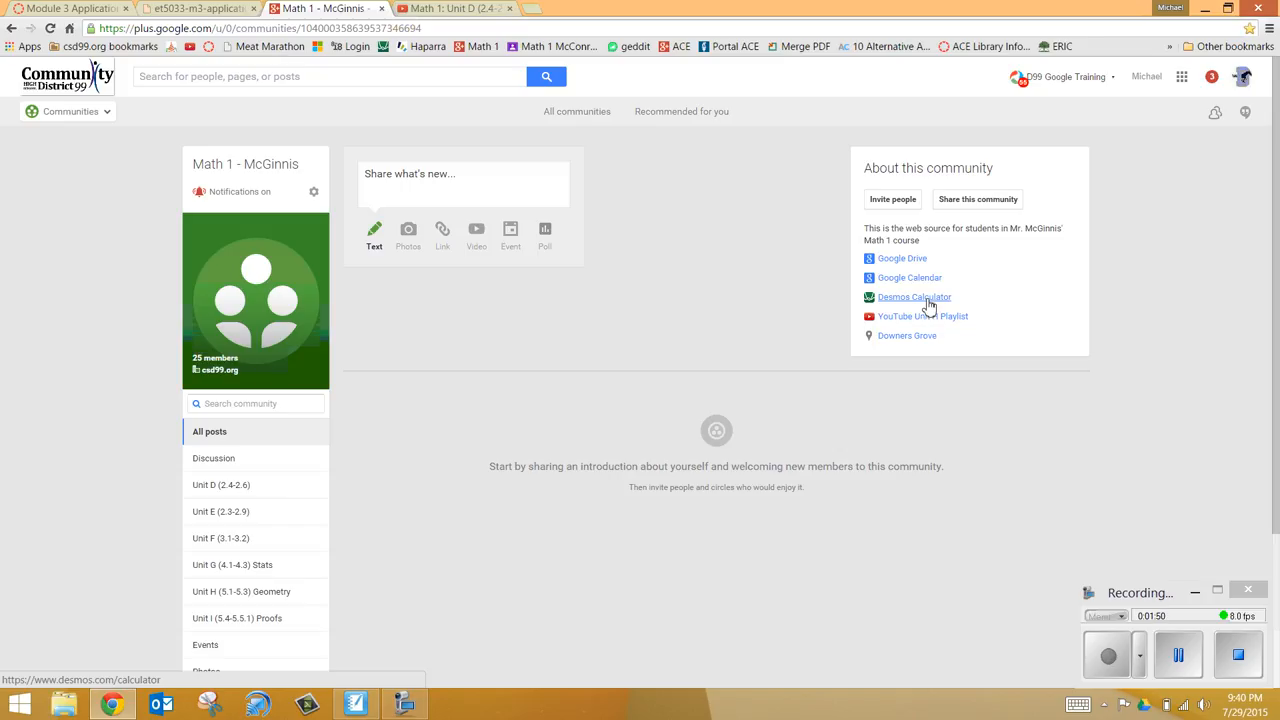
left_click(912, 296)
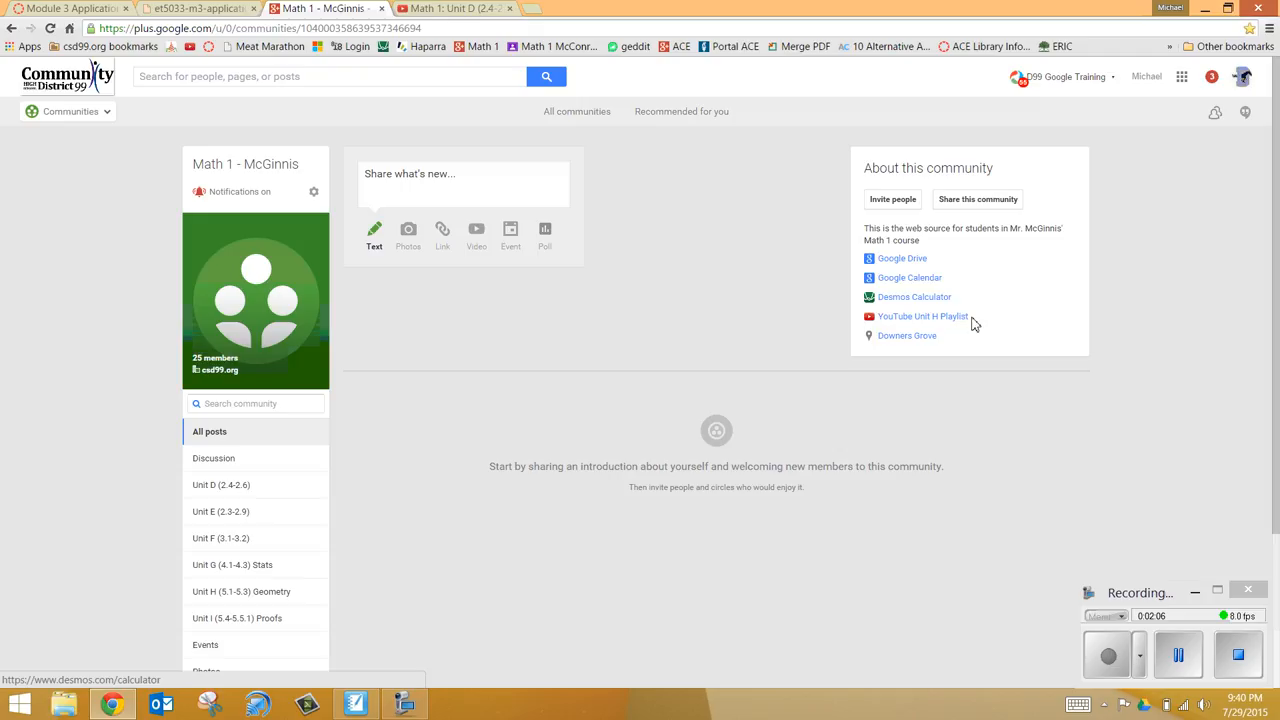
mouse_move(990, 328)
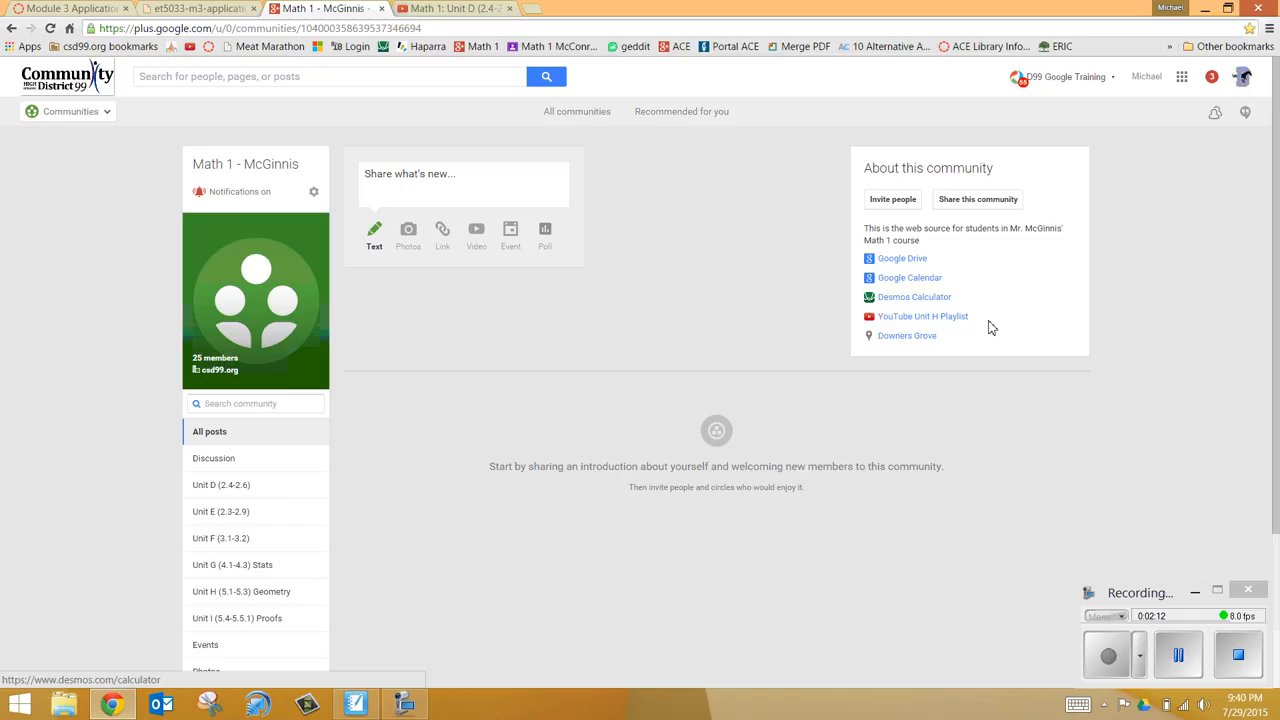
mouse_move(928, 312)
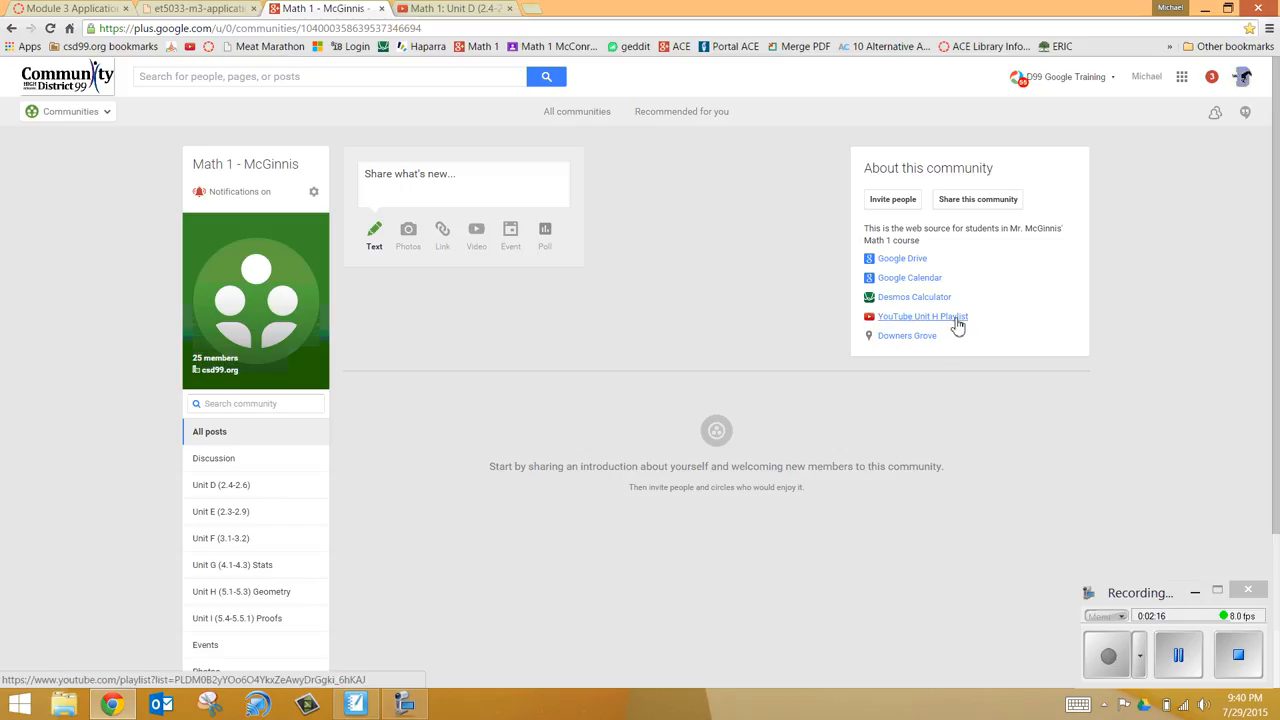
Follow the community's YouTube Unit H Playlist link to the Math 1: Unit H (5.1-5.2) videos.
left_click(922, 316)
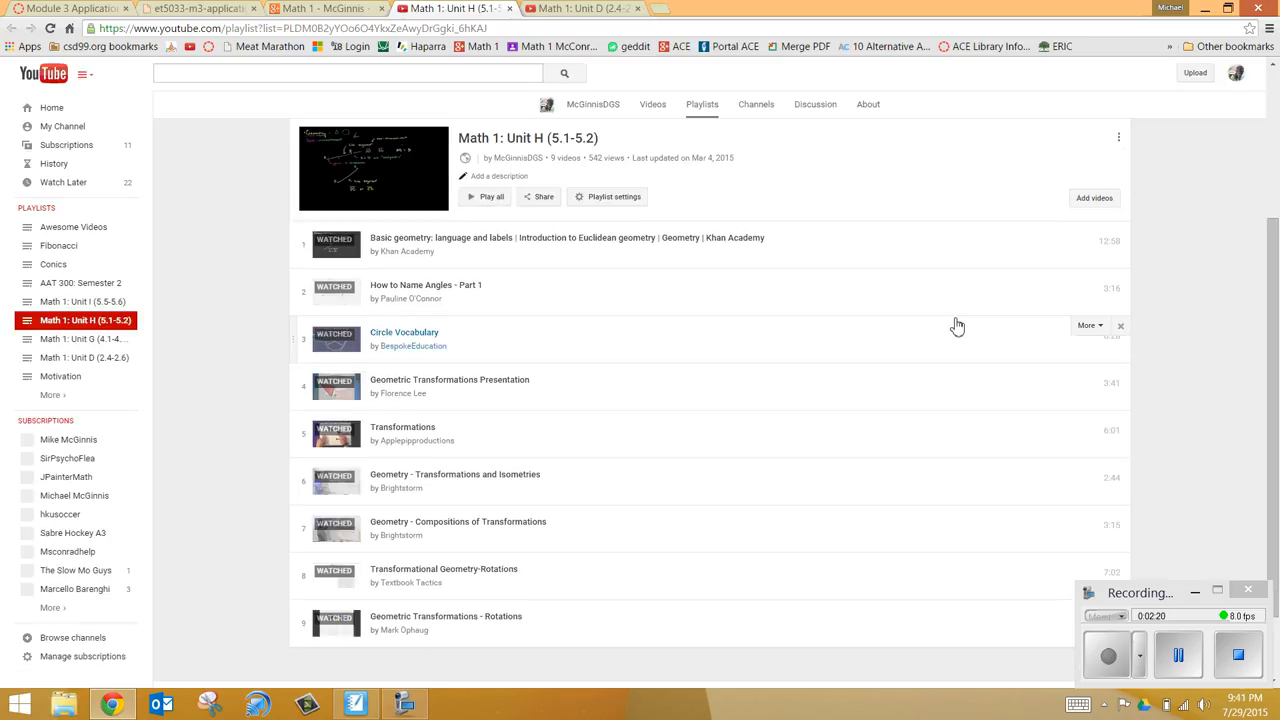
mouse_move(952, 328)
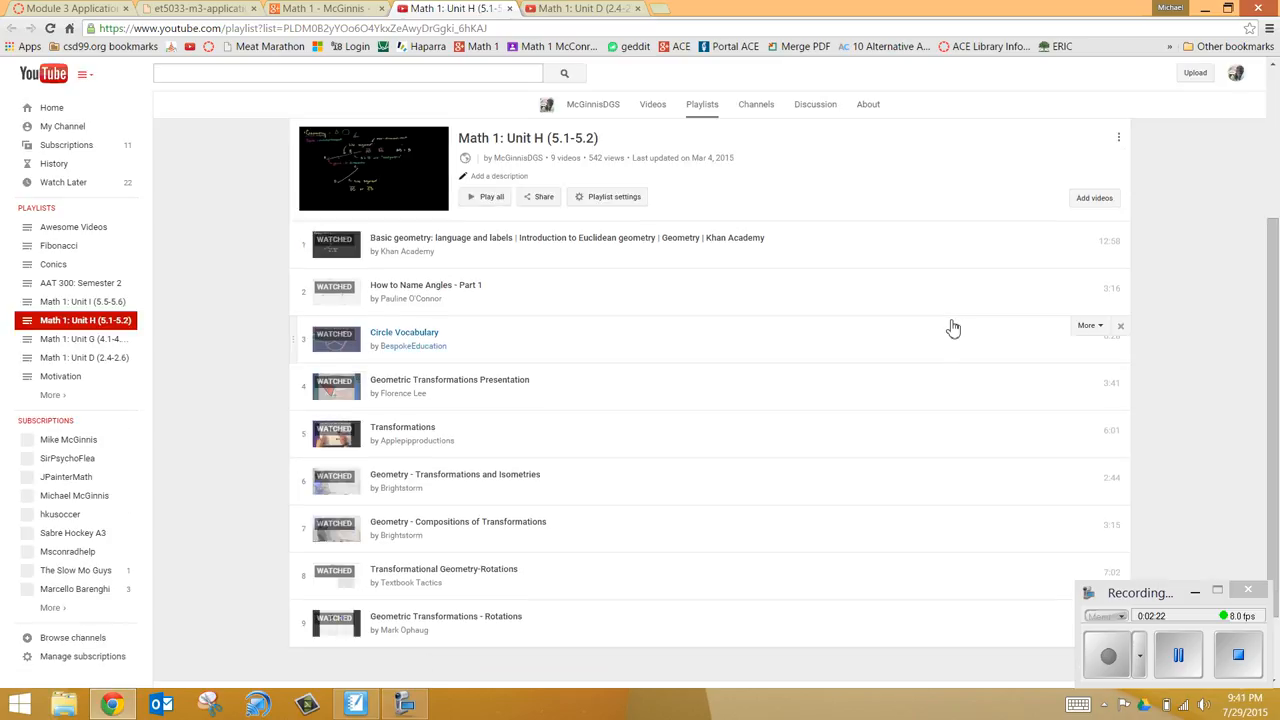
mouse_move(530, 620)
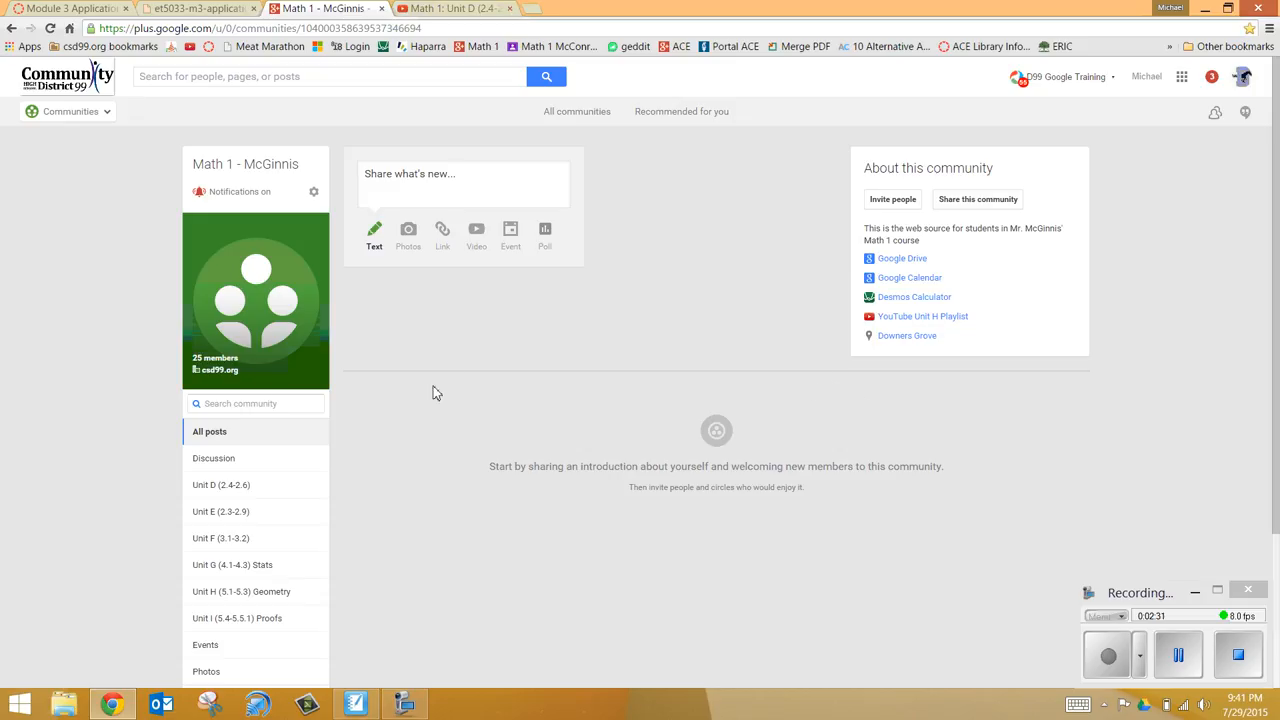
mouse_move(104, 486)
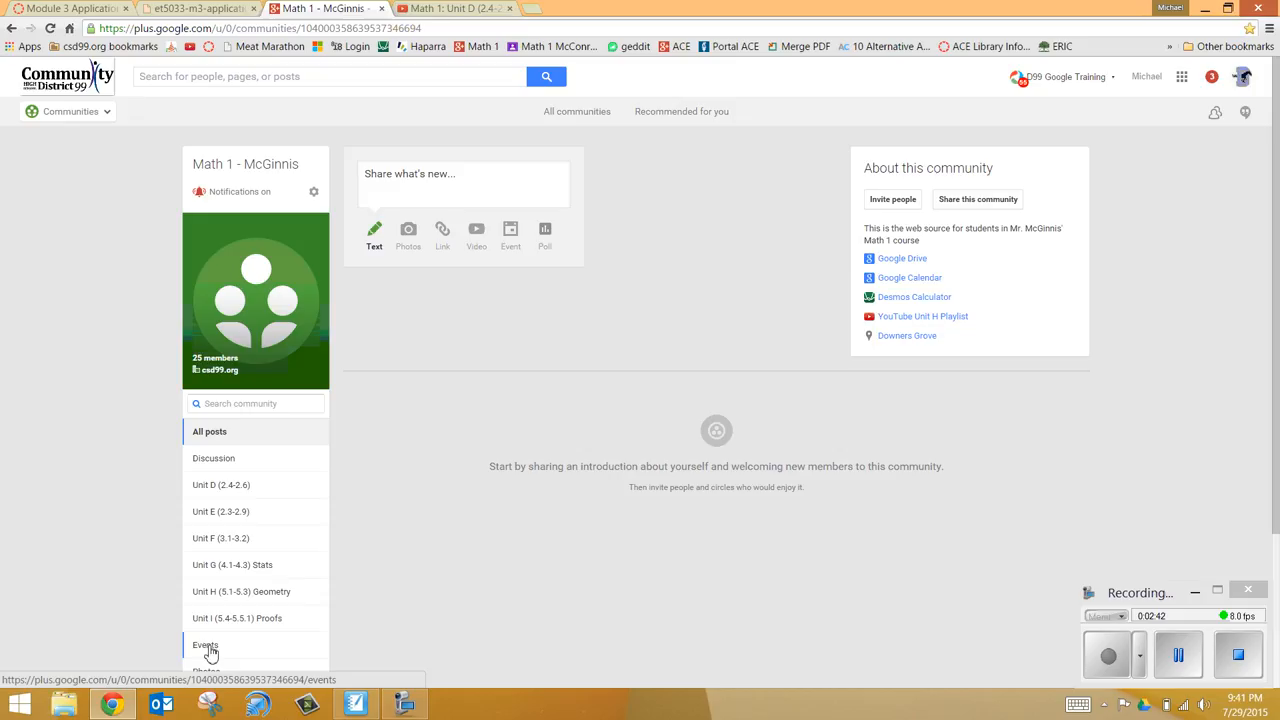
mouse_move(228, 512)
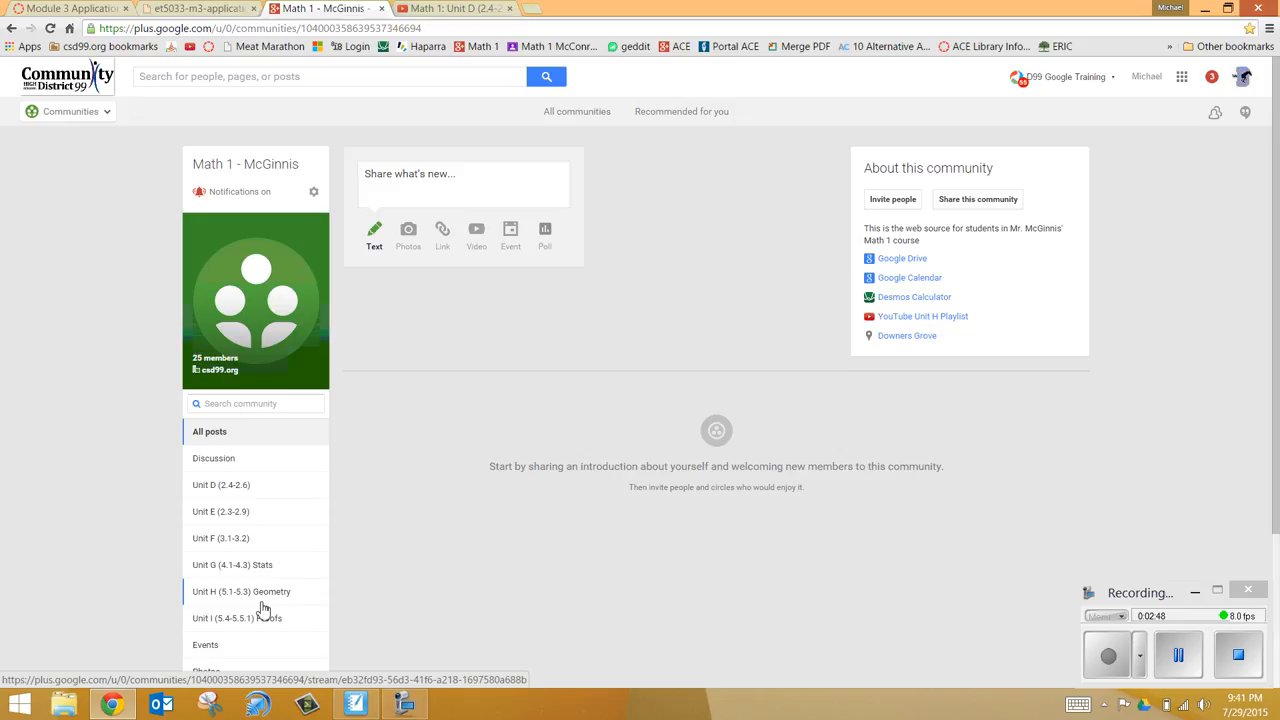
mouse_move(324, 610)
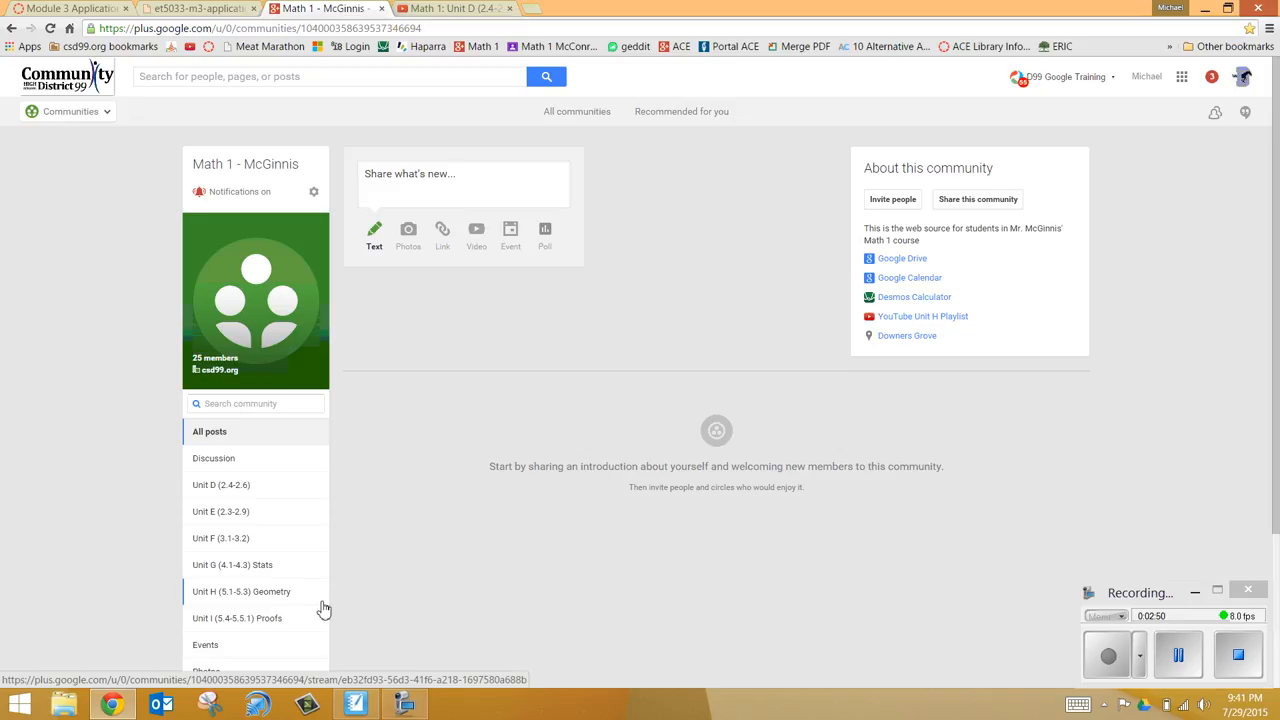
mouse_move(710, 598)
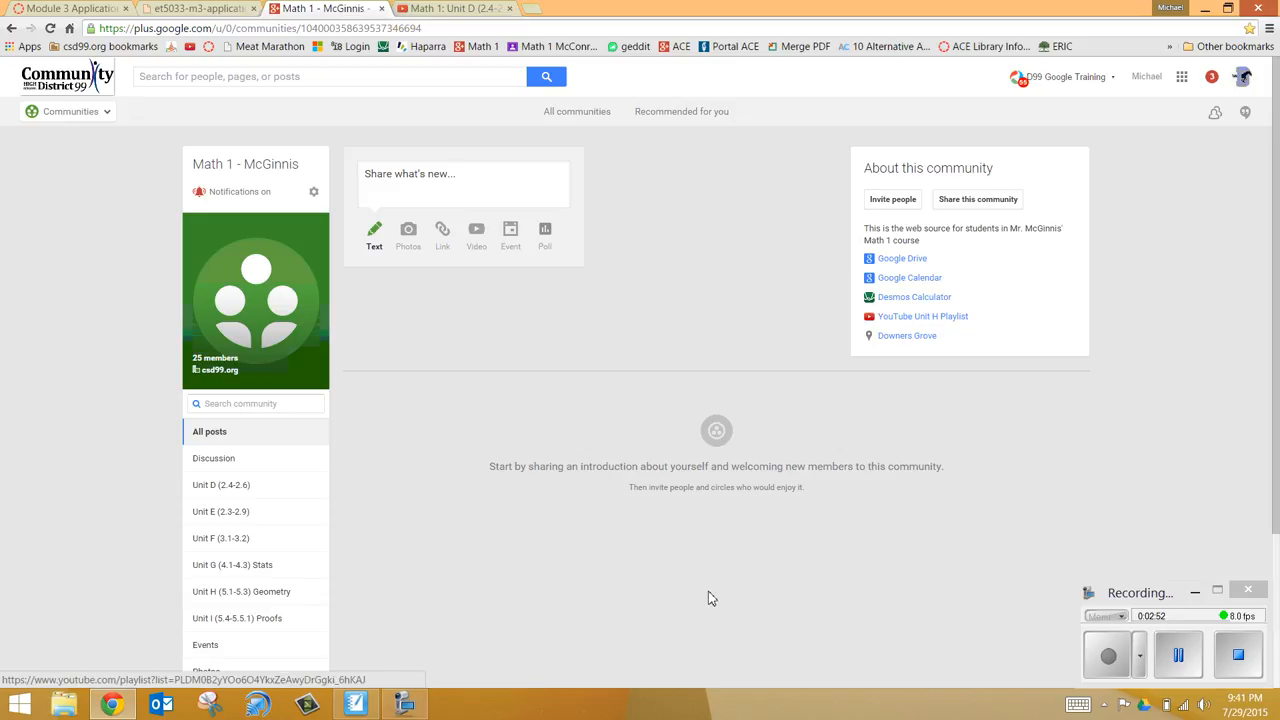
mouse_move(476, 426)
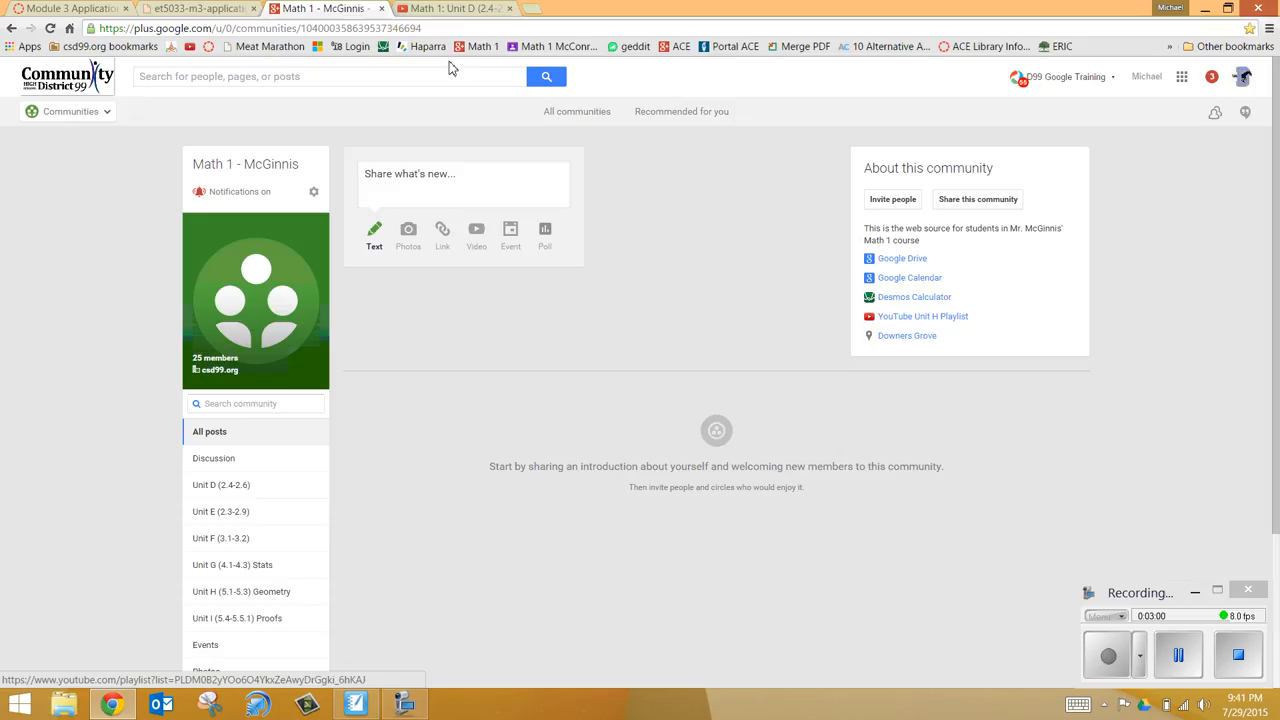
Copy the link of the first Unit D intercepts video from YouTube and return to the community page.
left_click(456, 8)
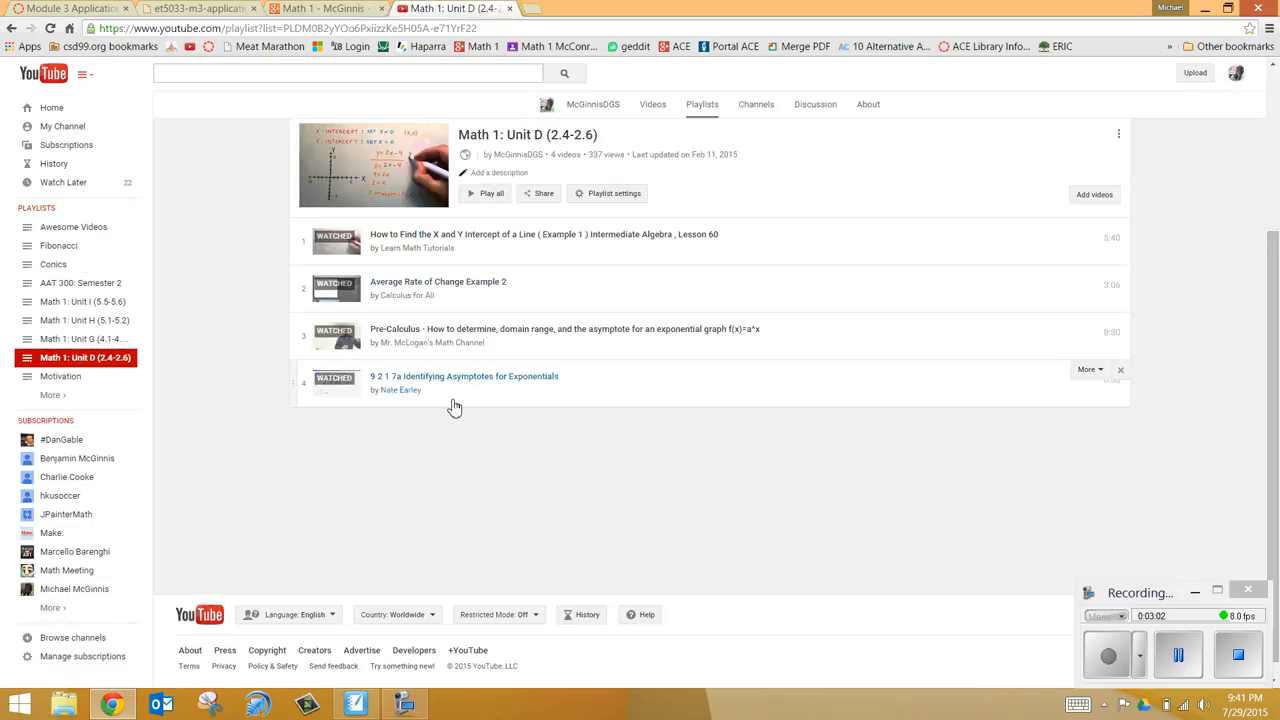
mouse_move(436, 244)
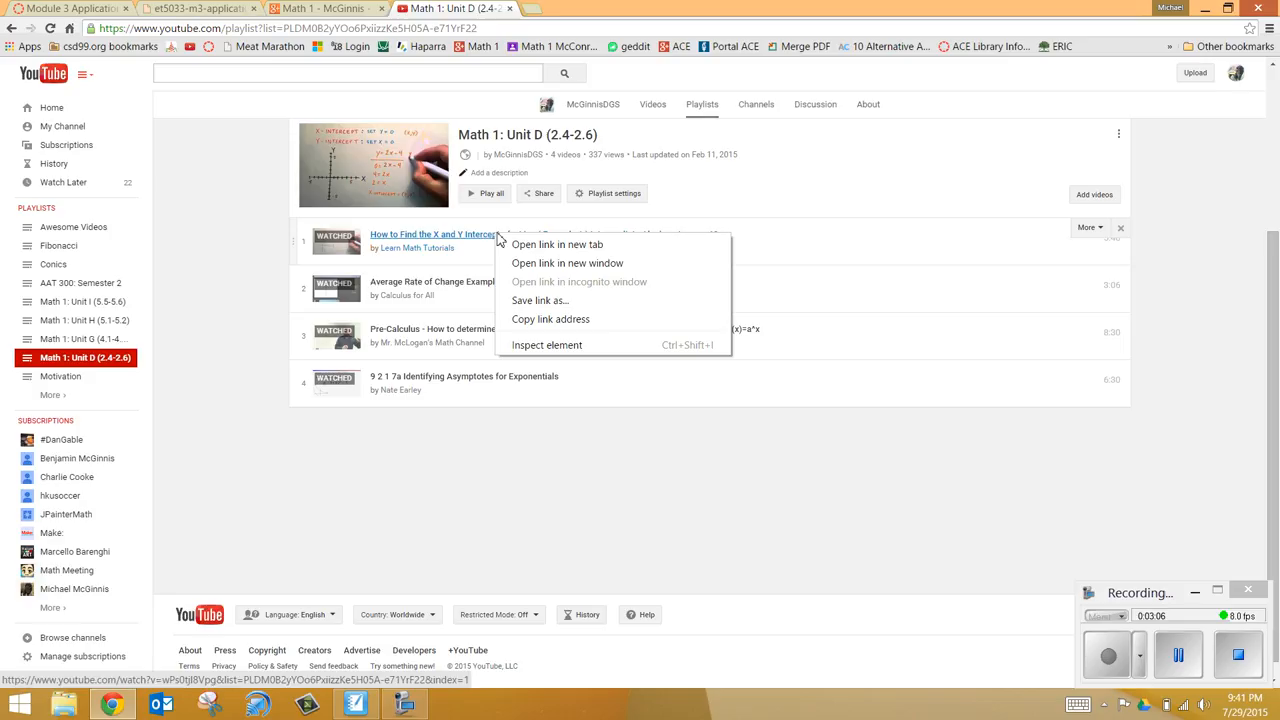
mouse_move(556, 244)
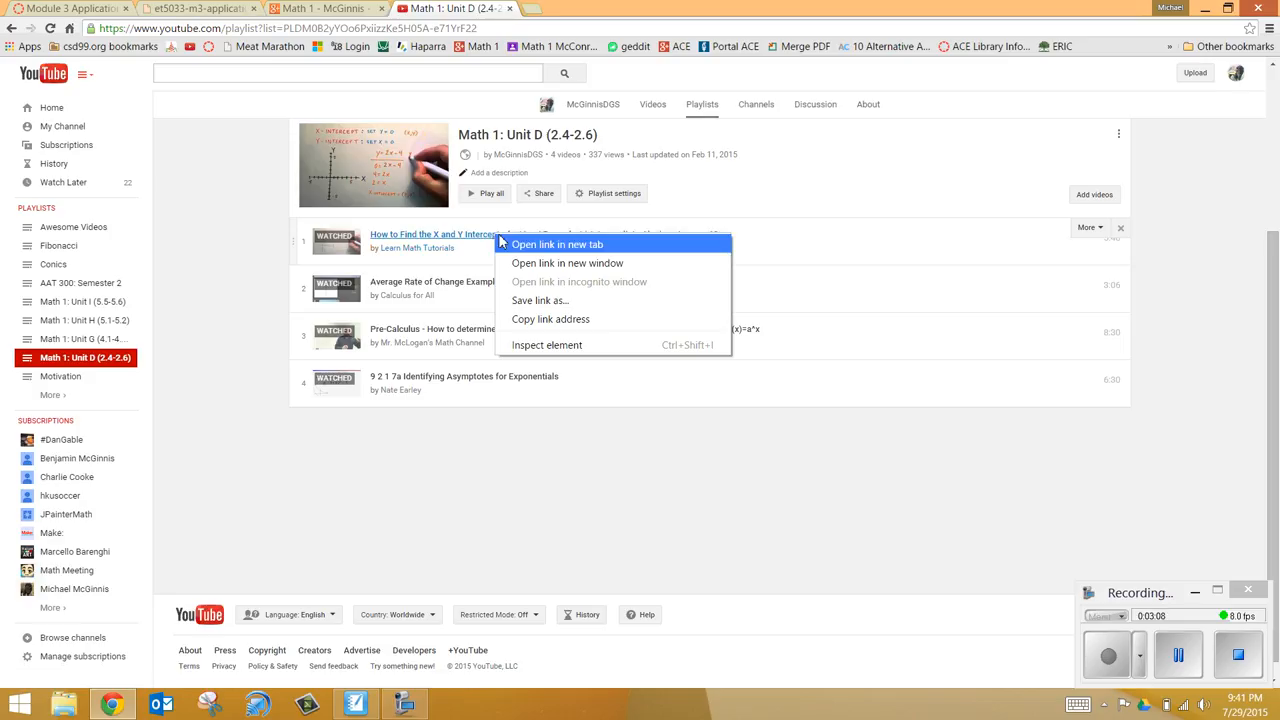
mouse_move(550, 320)
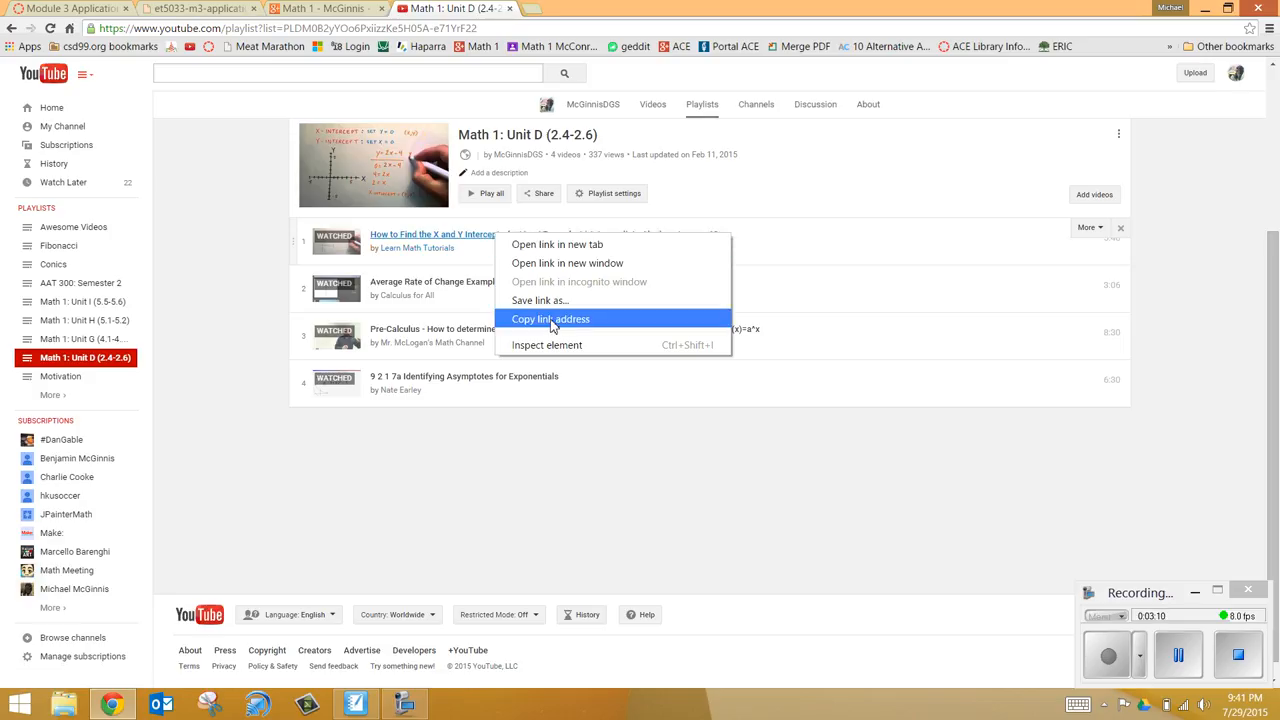
left_click(550, 318)
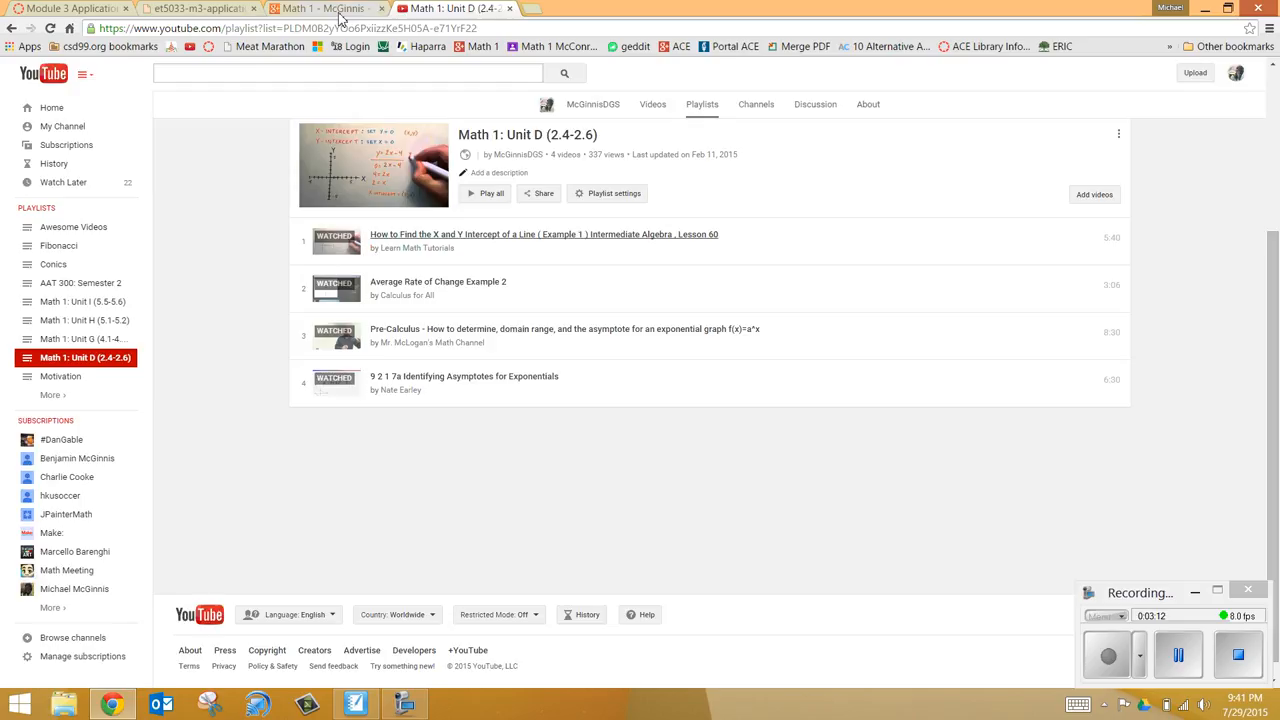
left_click(320, 8)
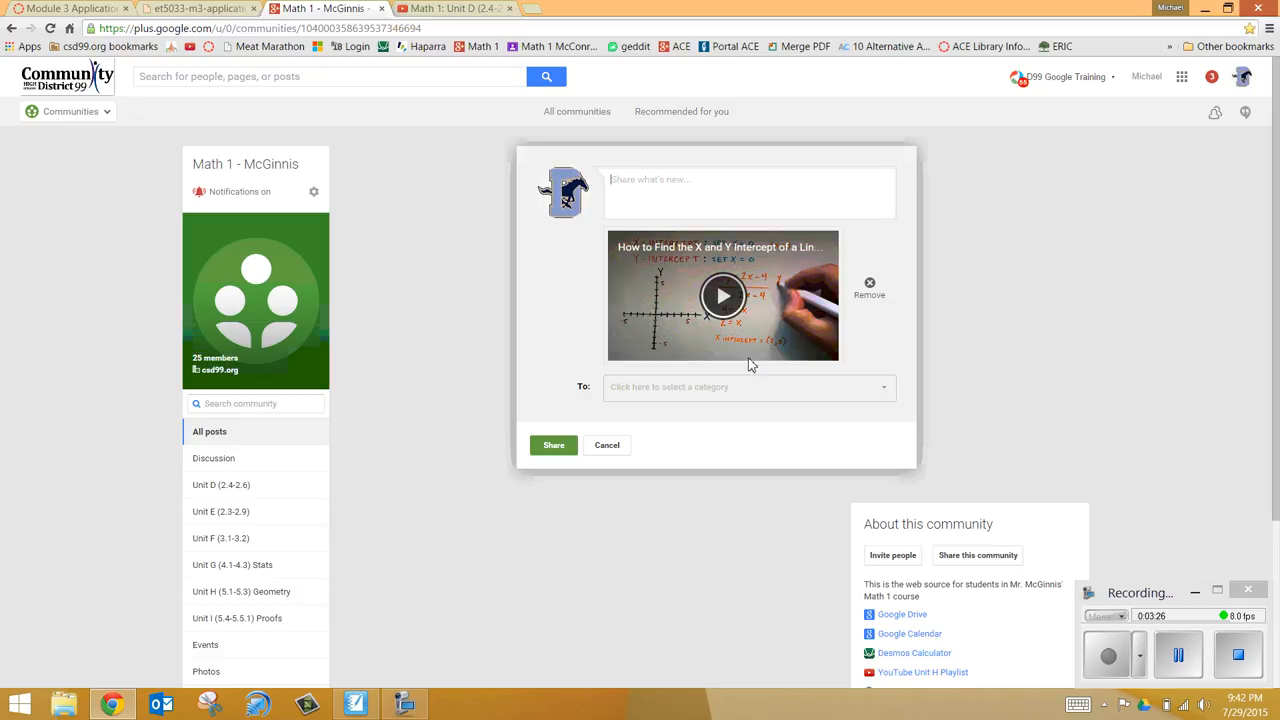
mouse_move(788, 400)
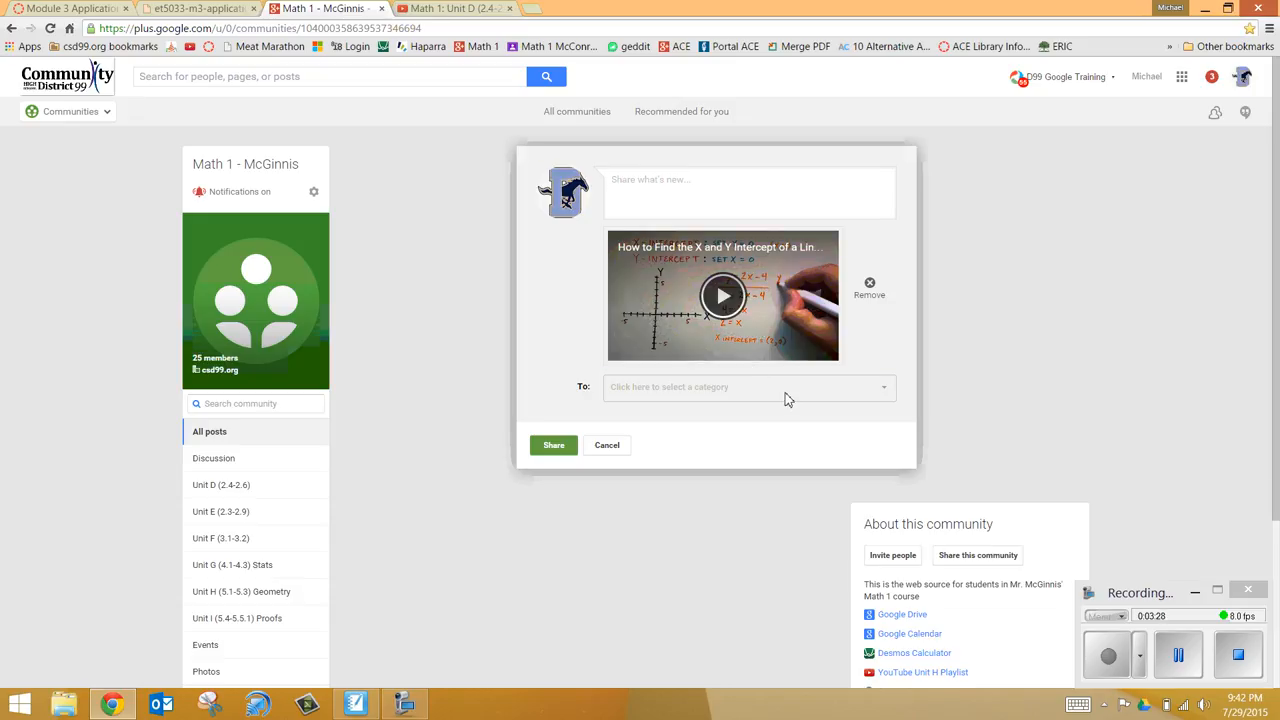
File the post under Unit D (2.4-2.6), caption it "Please watch for our first lesson" and share it.
left_click(748, 388)
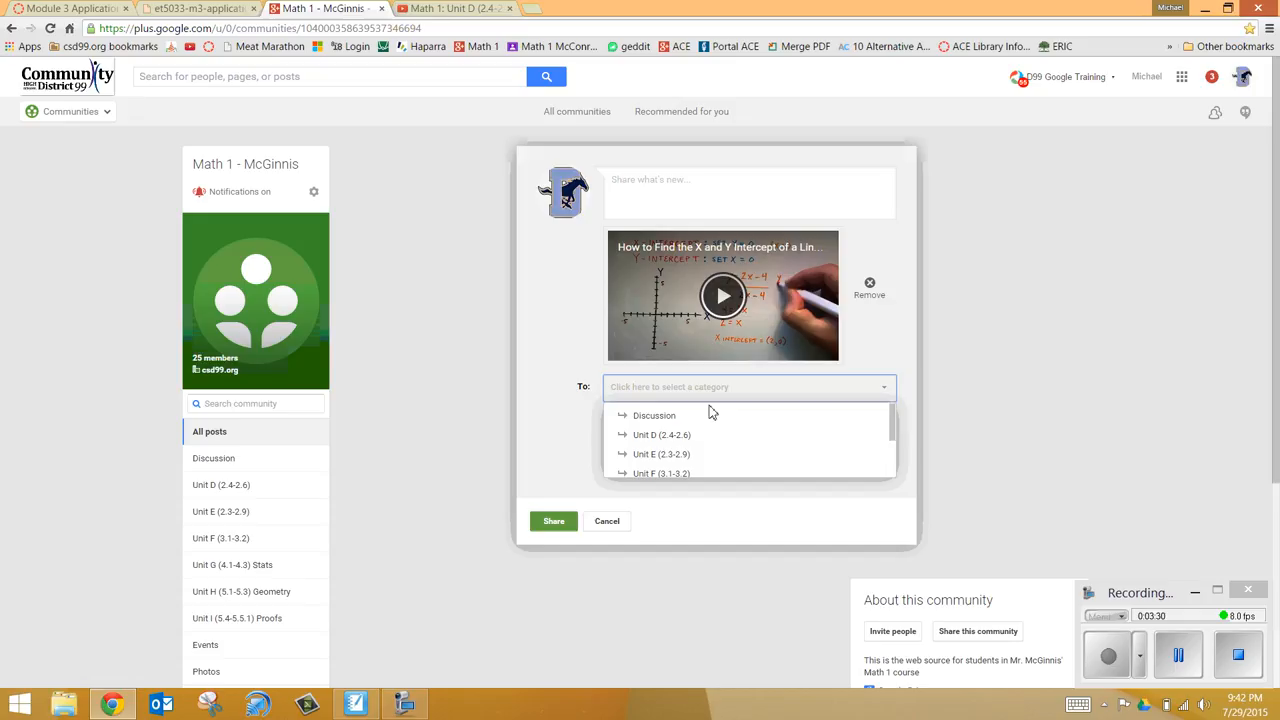
left_click(660, 434)
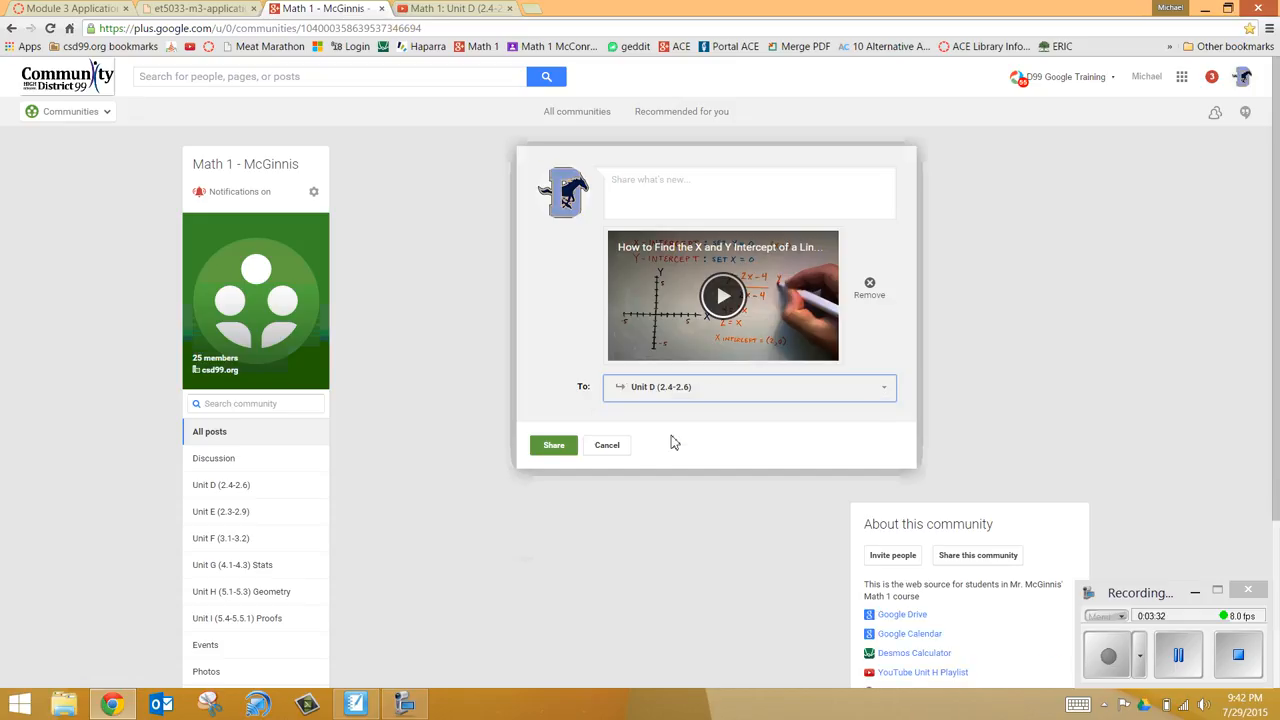
mouse_move(652, 358)
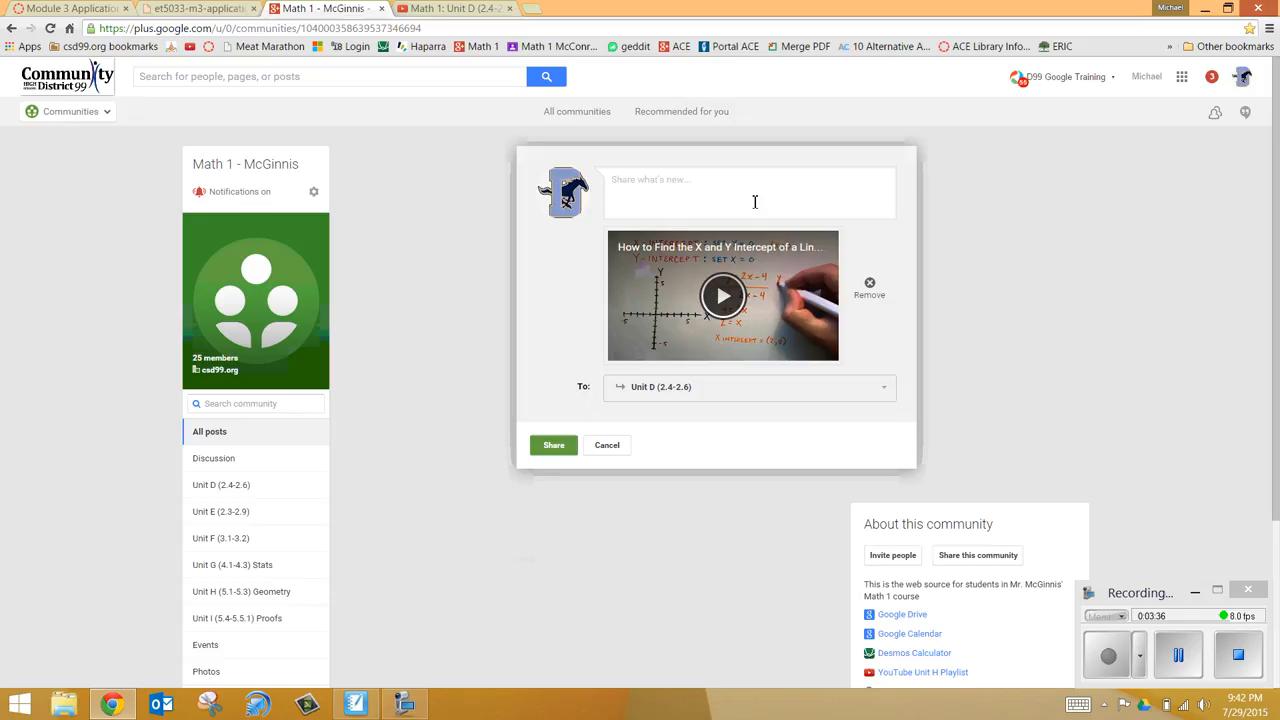
type("Pla")
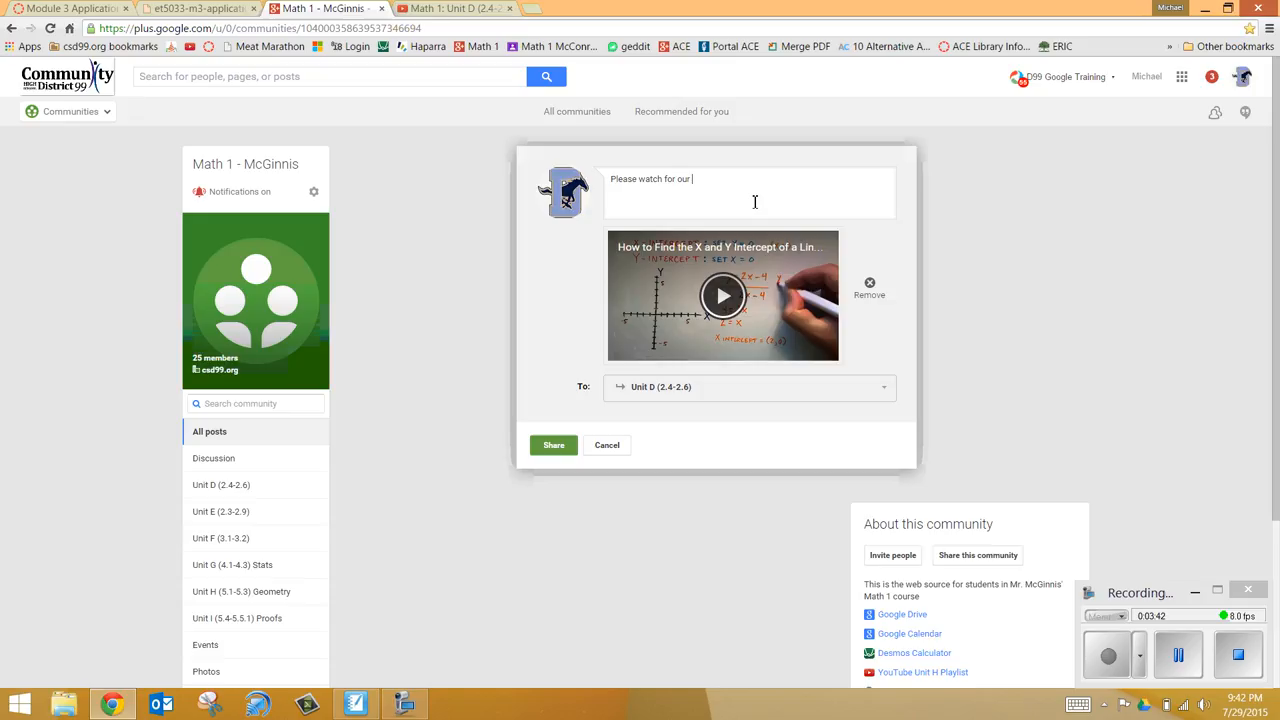
type("first lesson")
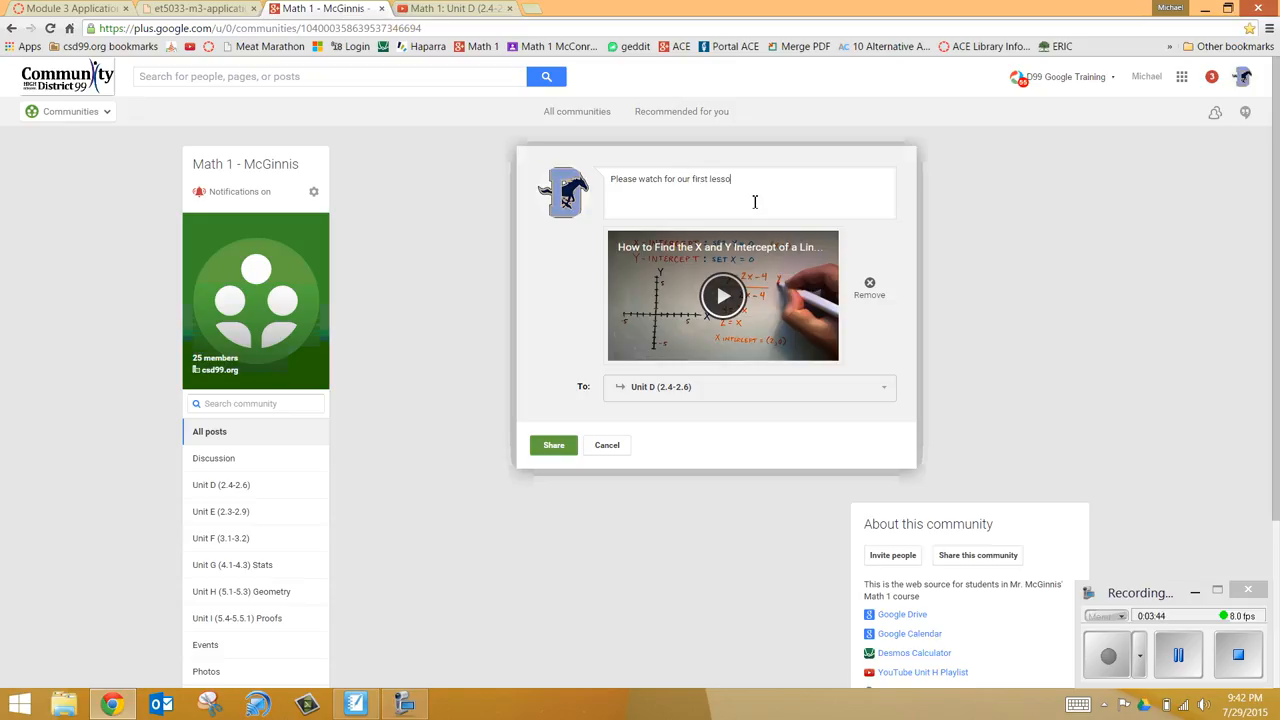
type("n")
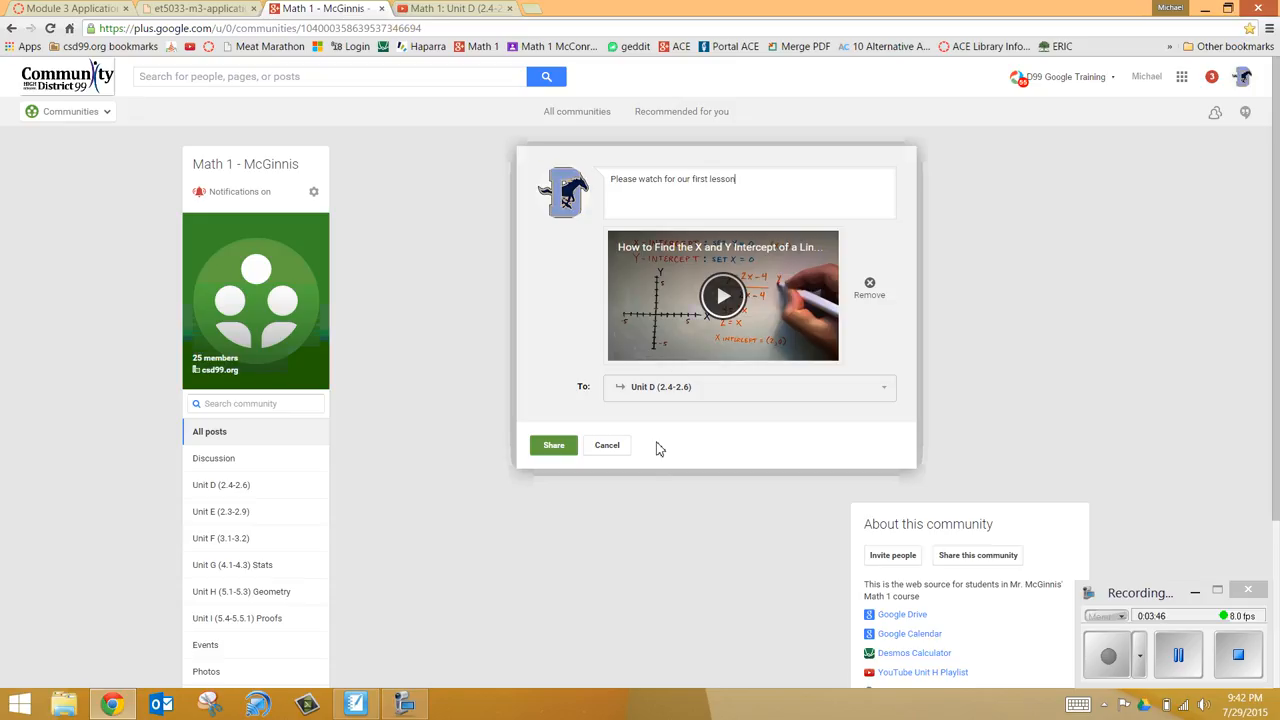
left_click(552, 444)
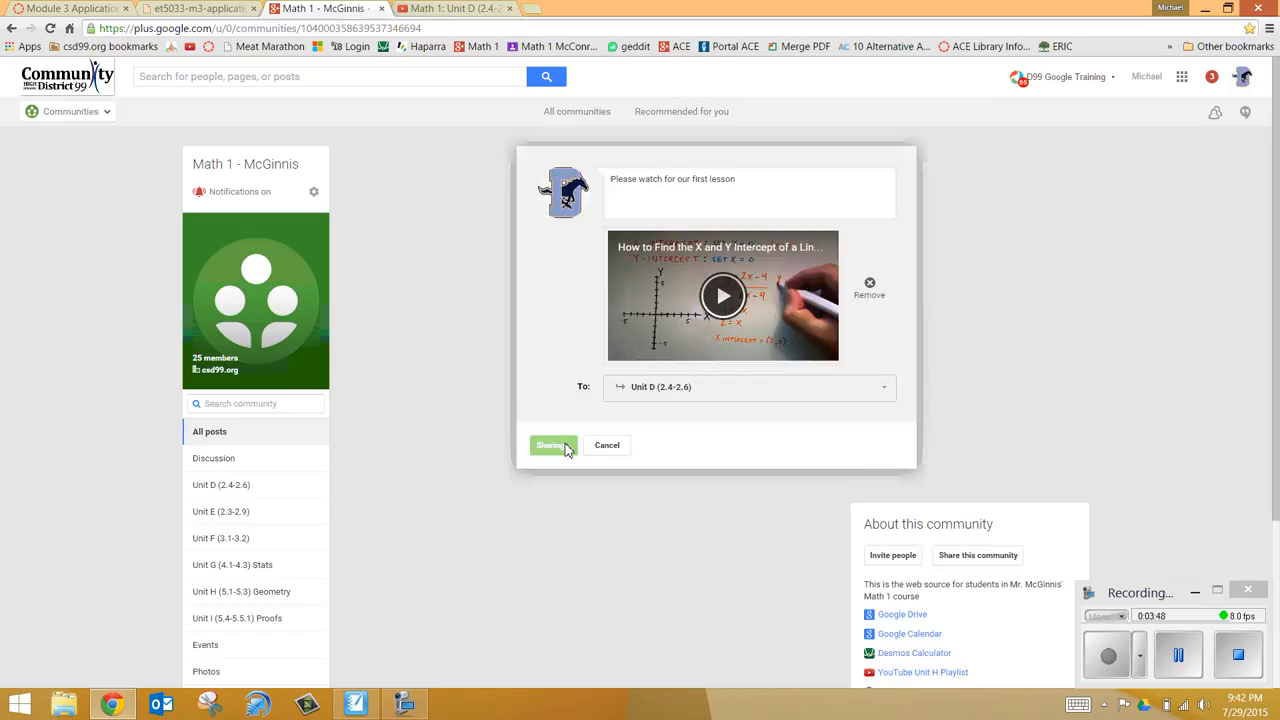
left_click(552, 444)
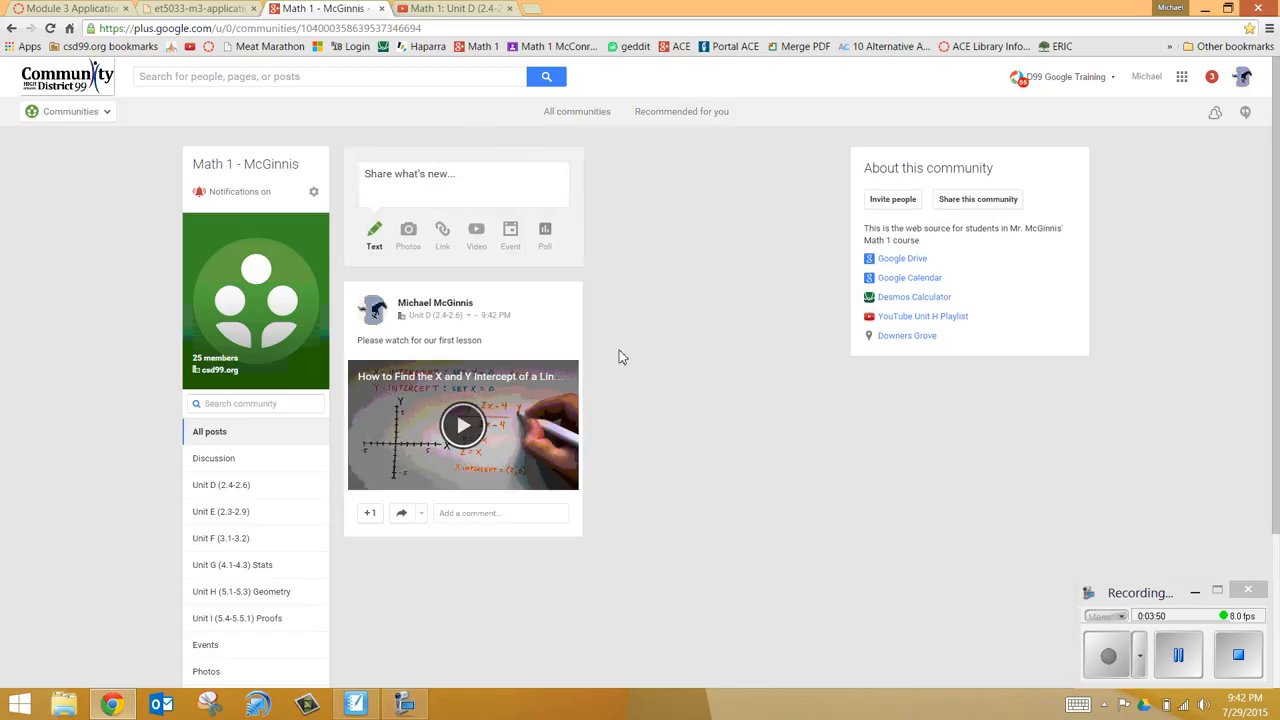
mouse_move(596, 258)
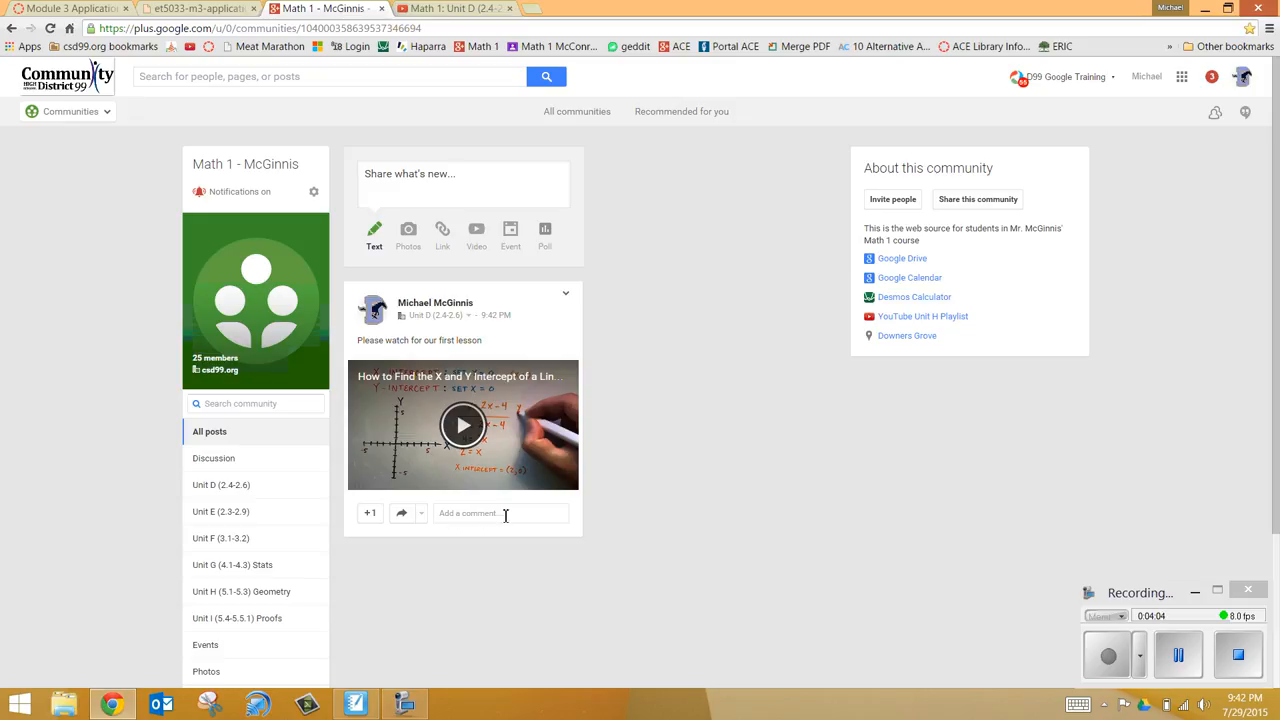
mouse_move(484, 368)
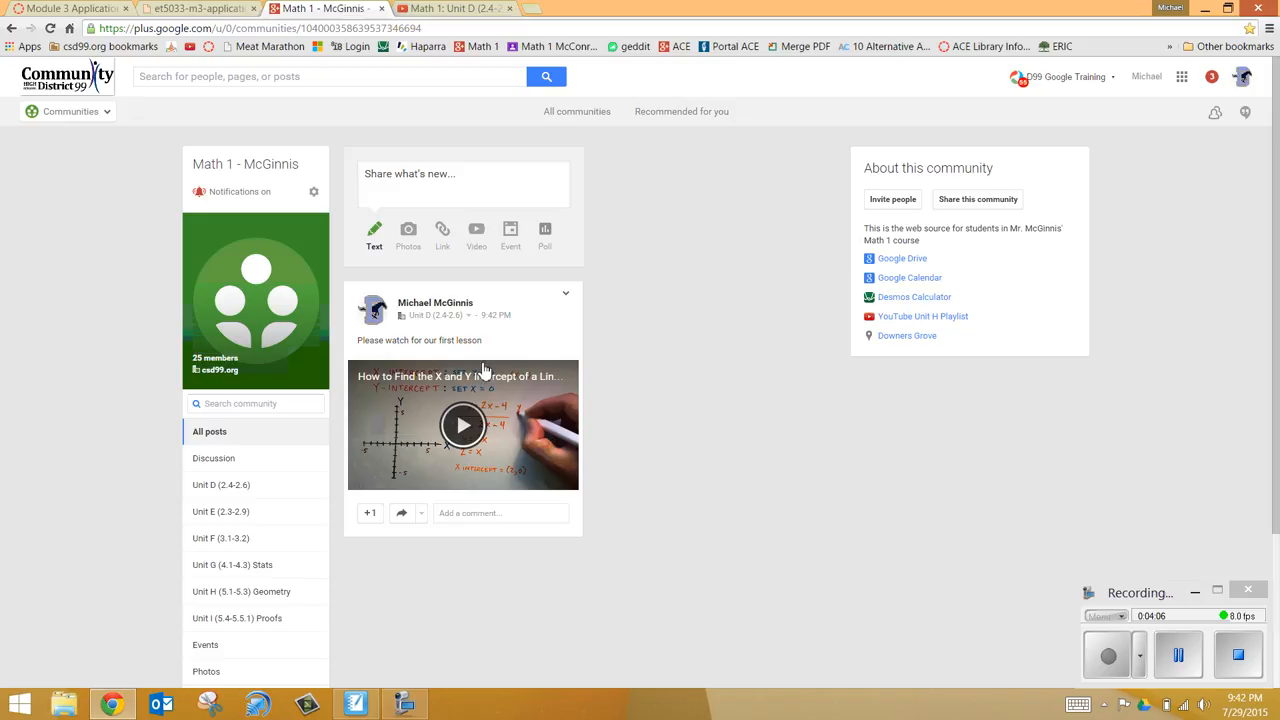
mouse_move(484, 492)
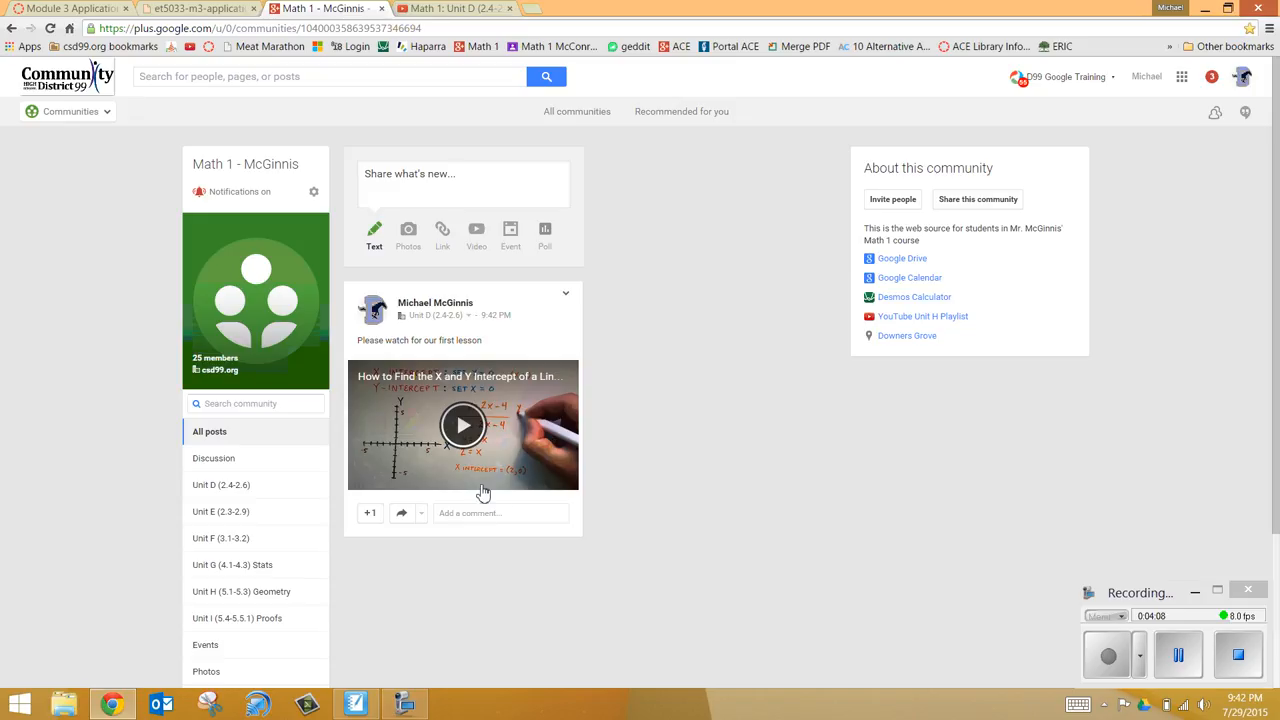
mouse_move(1094, 448)
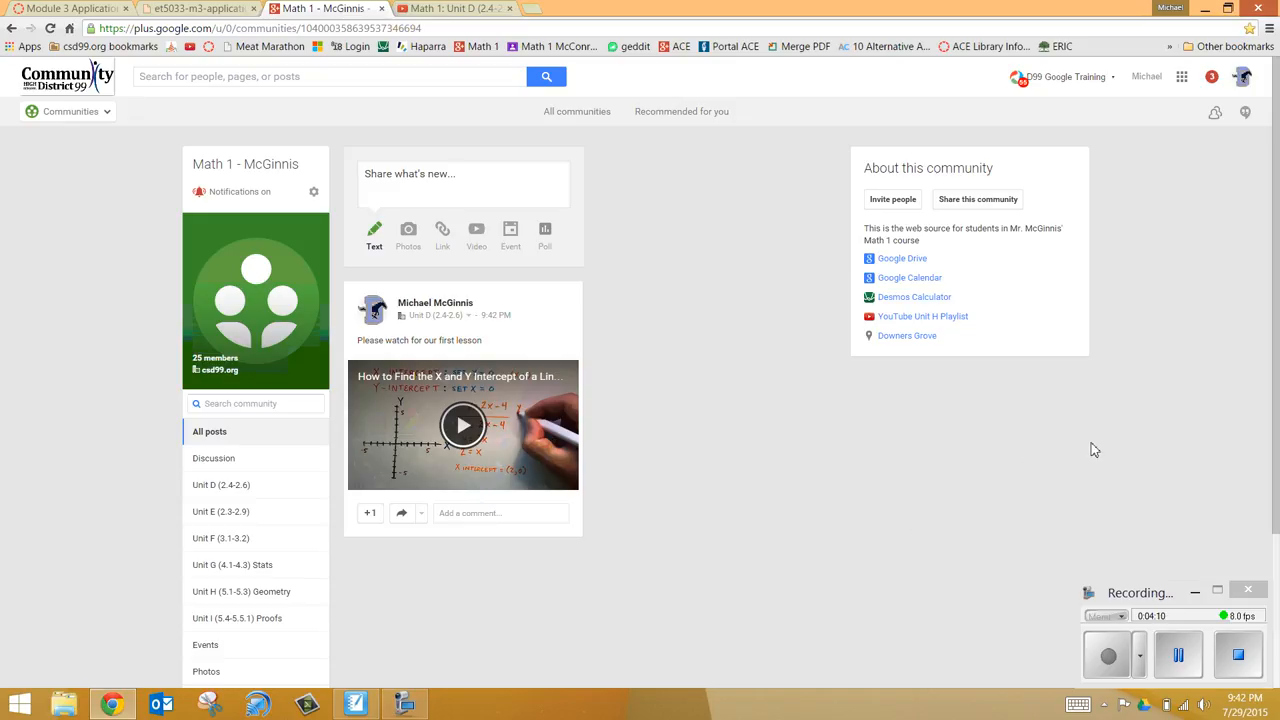
mouse_move(344, 198)
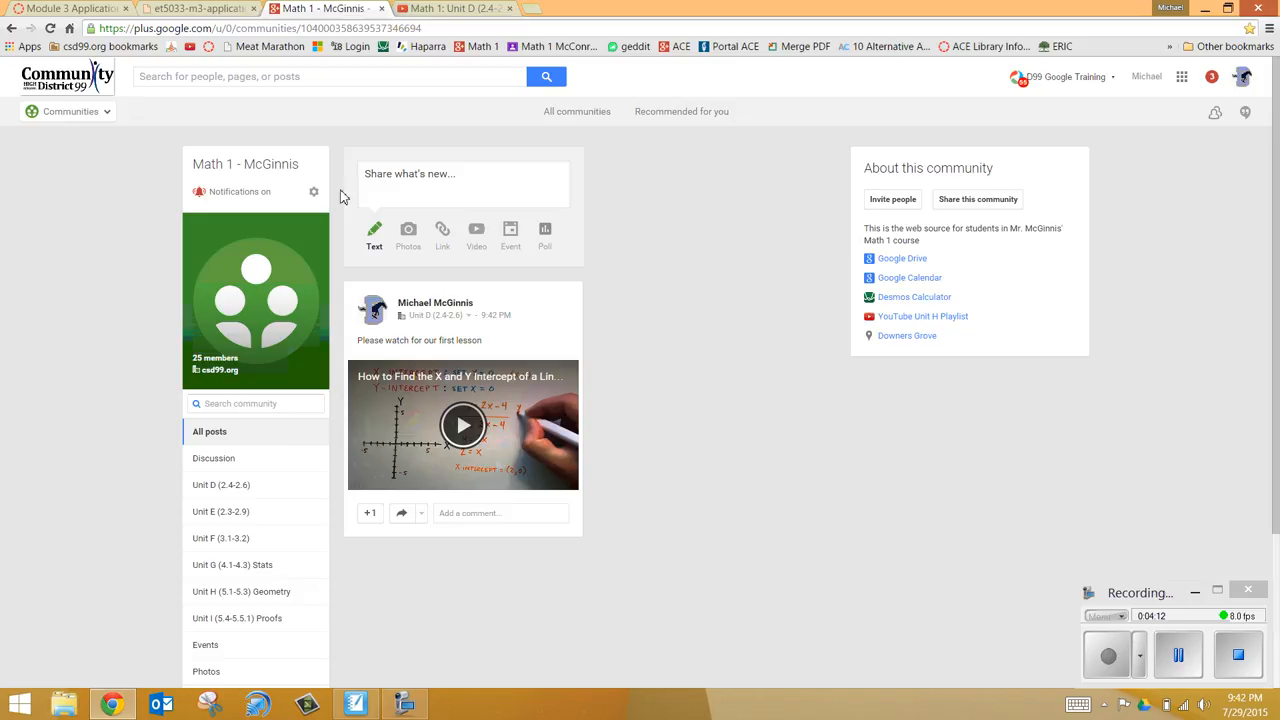
mouse_move(672, 564)
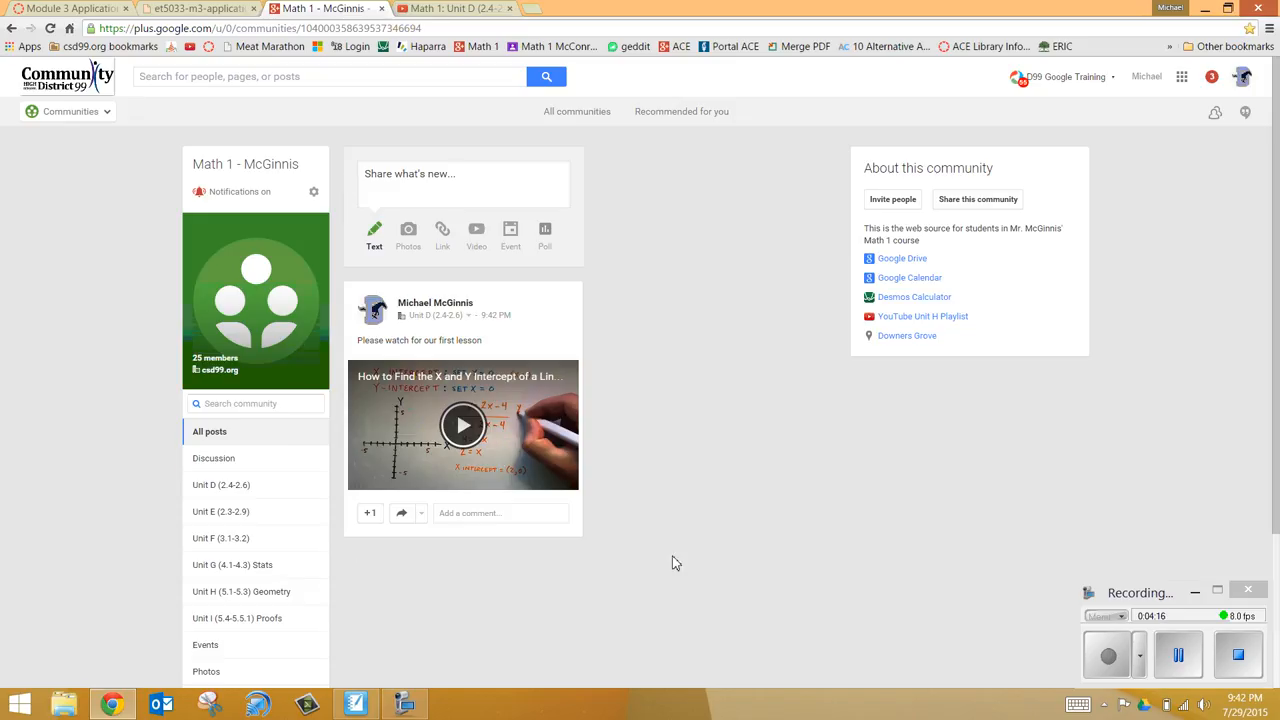
mouse_move(1208, 312)
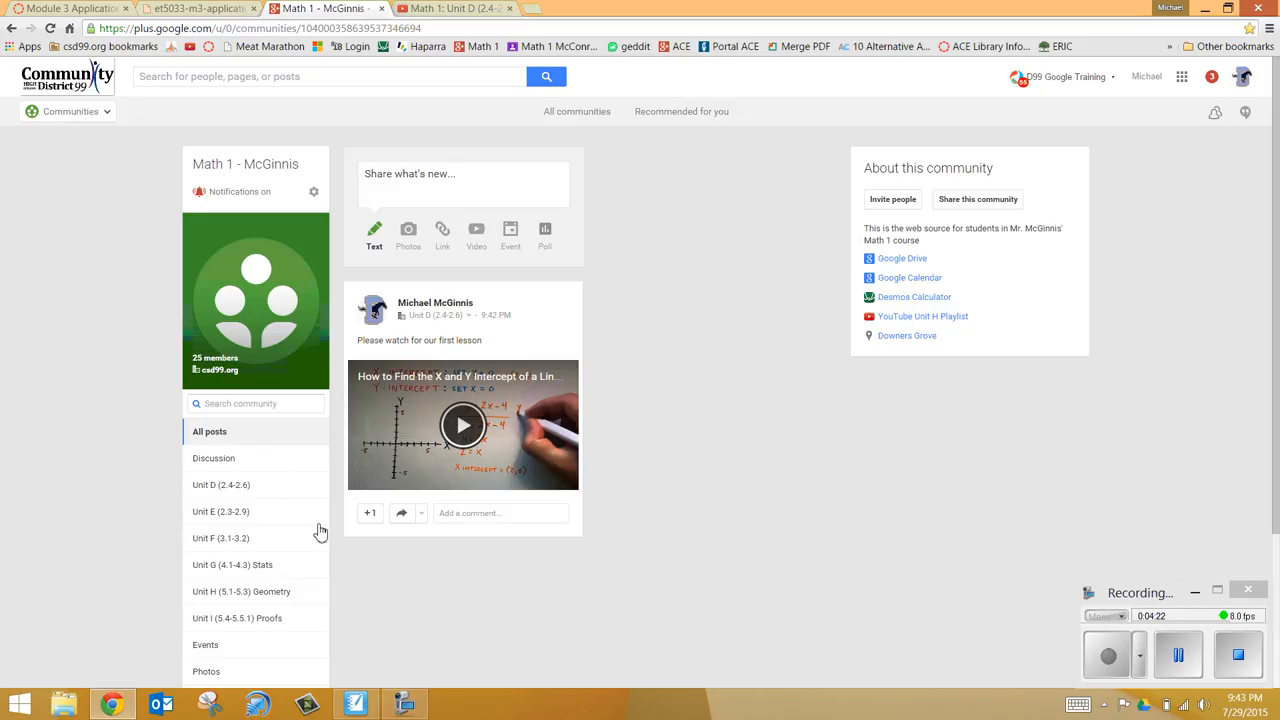
mouse_move(204, 644)
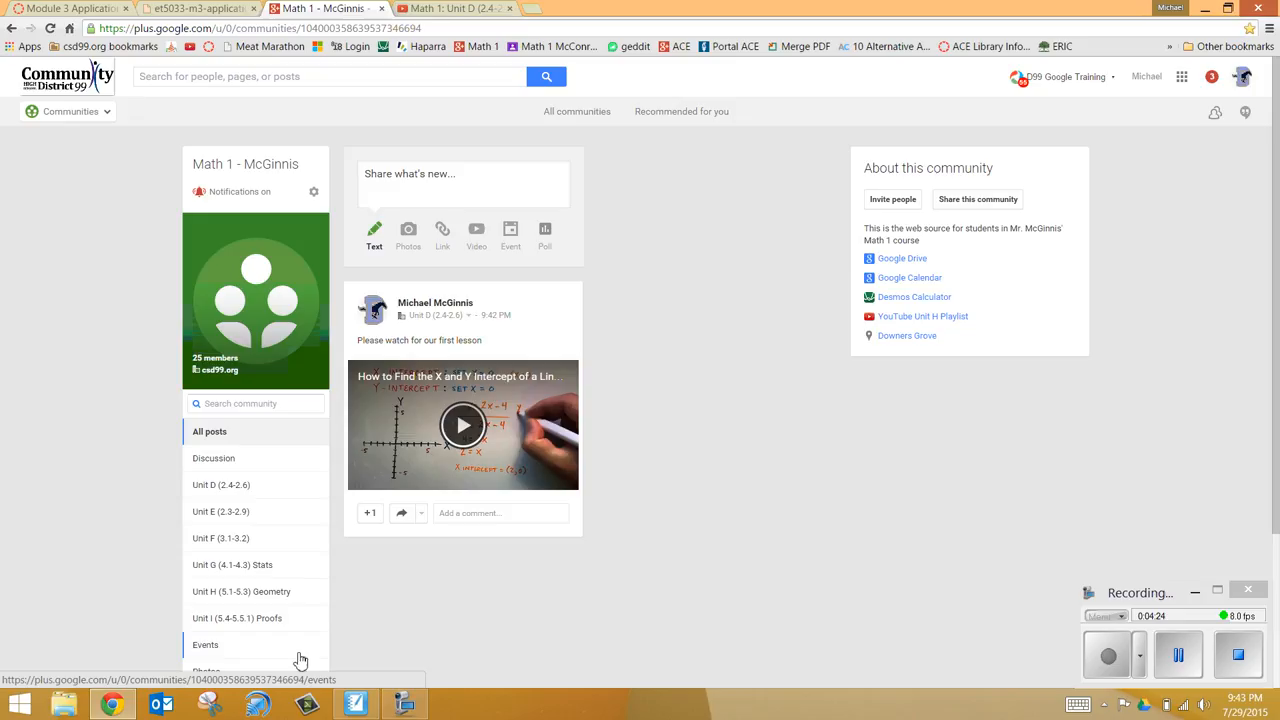
mouse_move(668, 252)
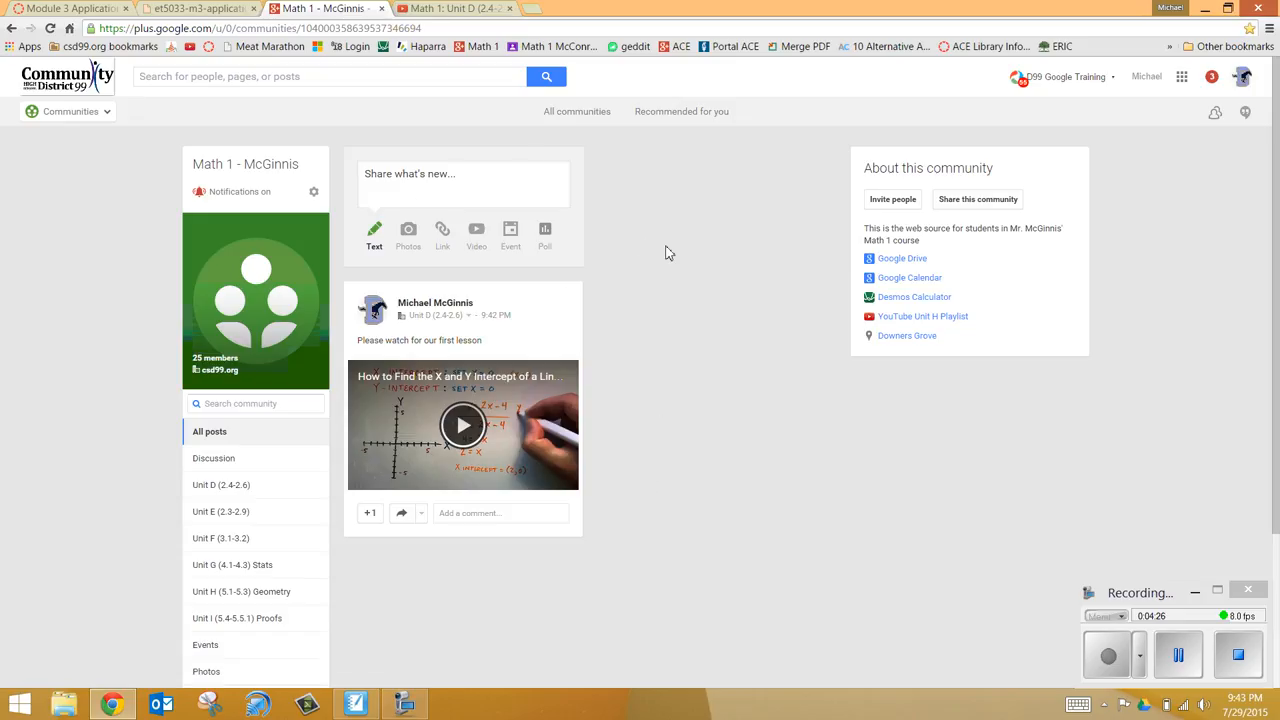
mouse_move(612, 520)
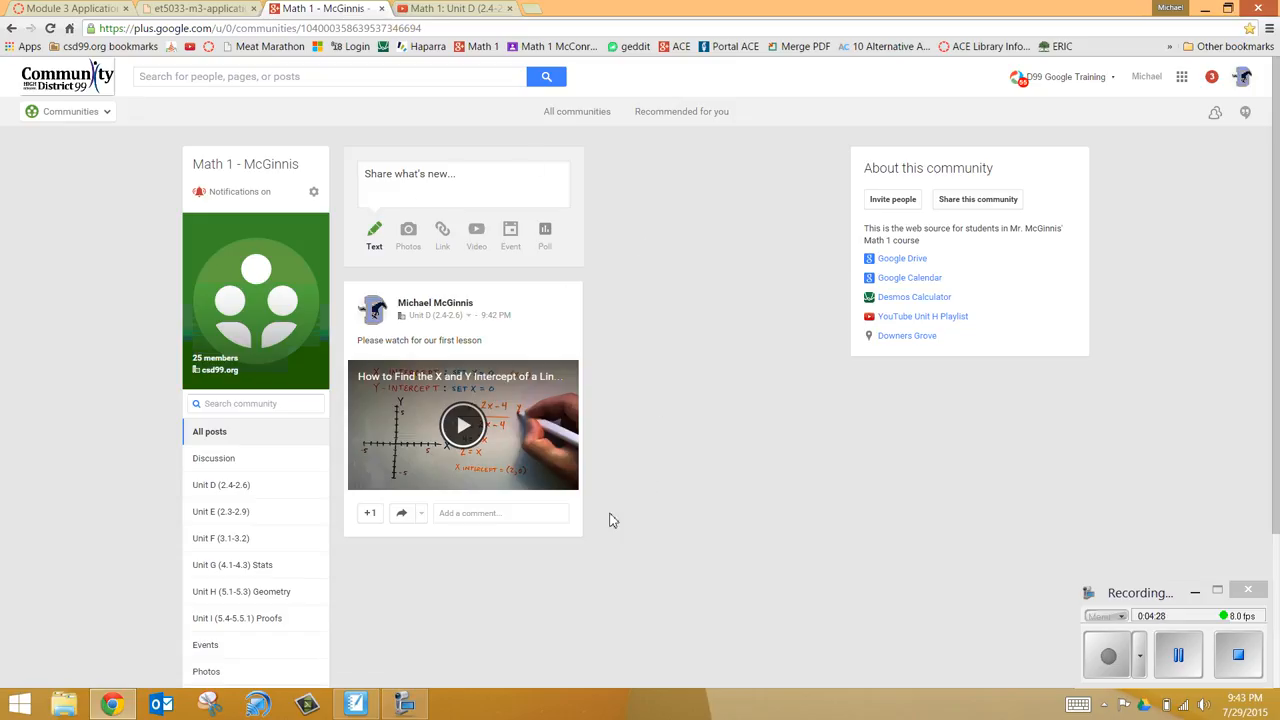